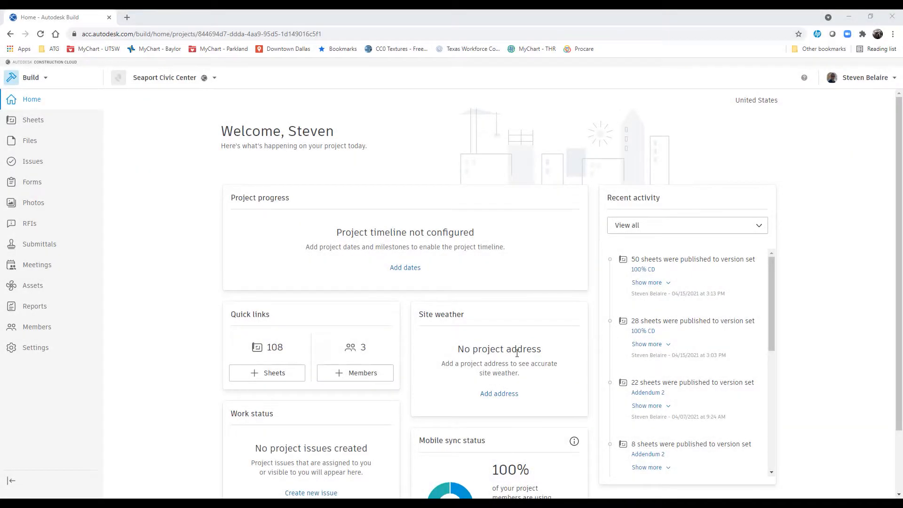
pyautogui.moveTo(500, 265)
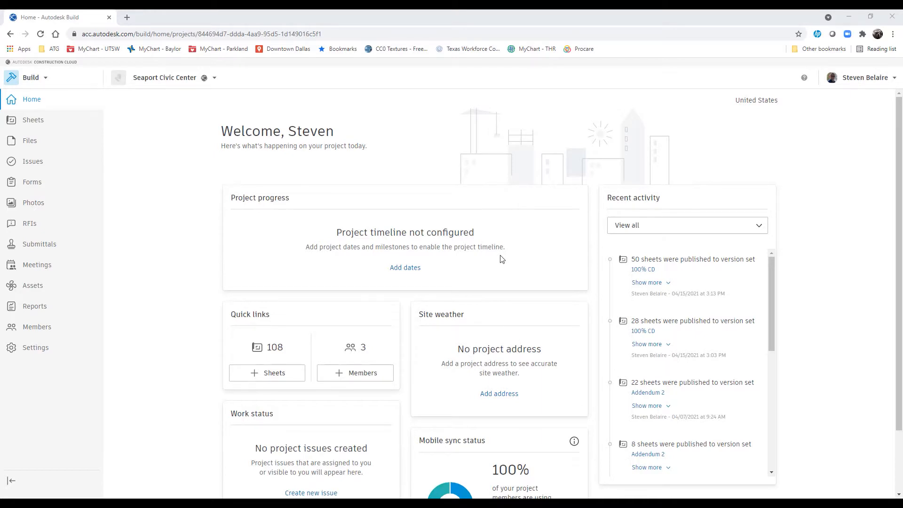
pyautogui.moveTo(491, 258)
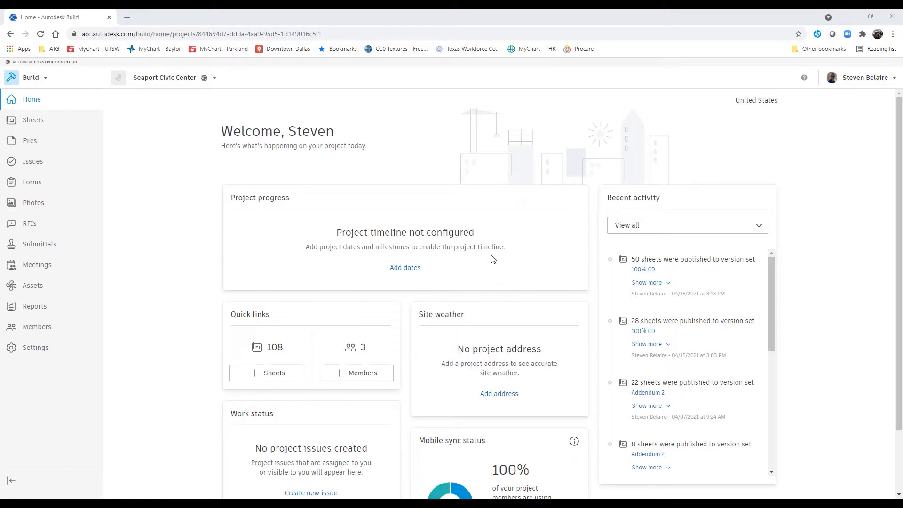
pyautogui.moveTo(438, 261)
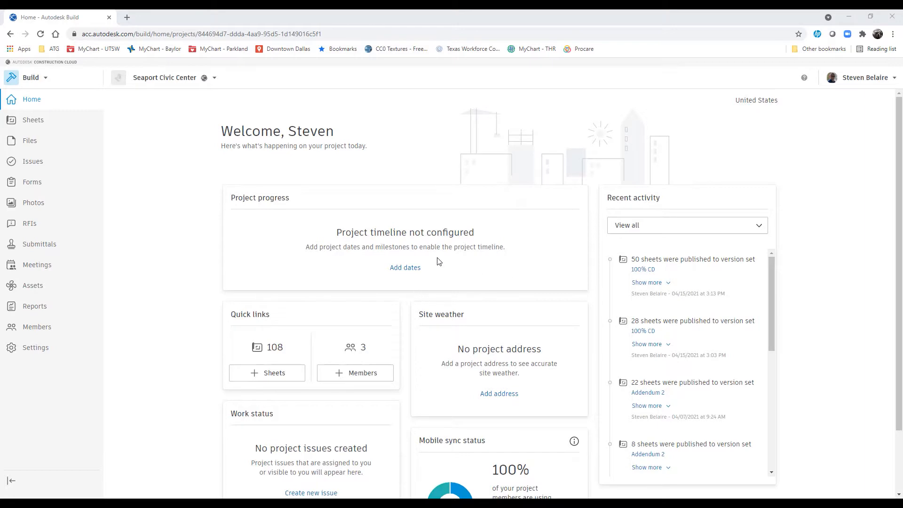
pyautogui.moveTo(436, 258)
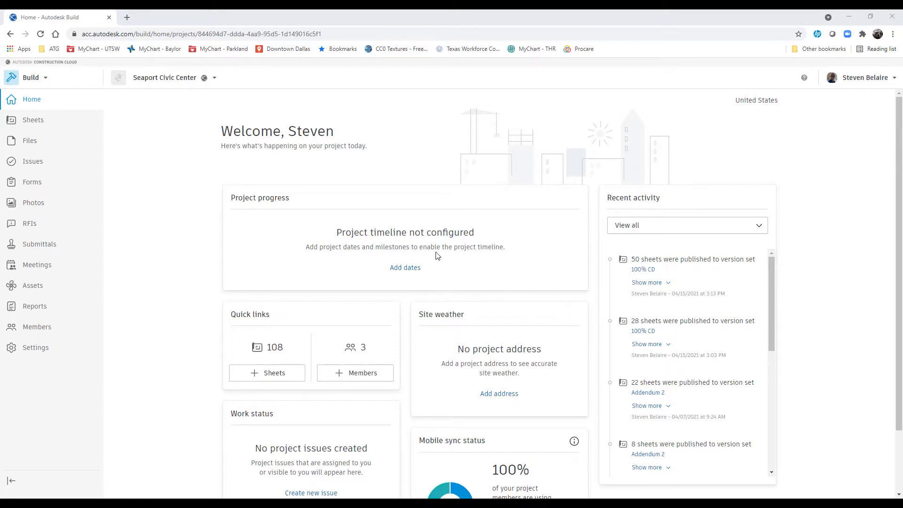
pyautogui.moveTo(488, 264)
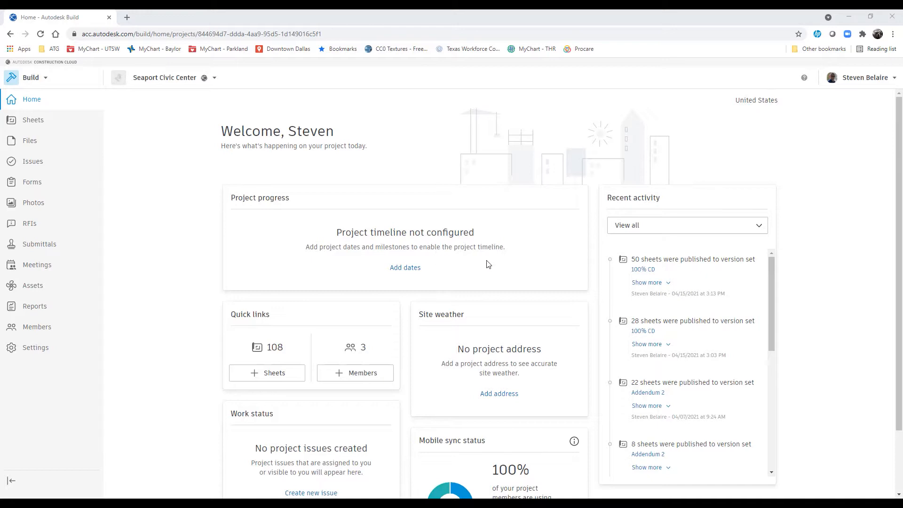
pyautogui.moveTo(499, 241)
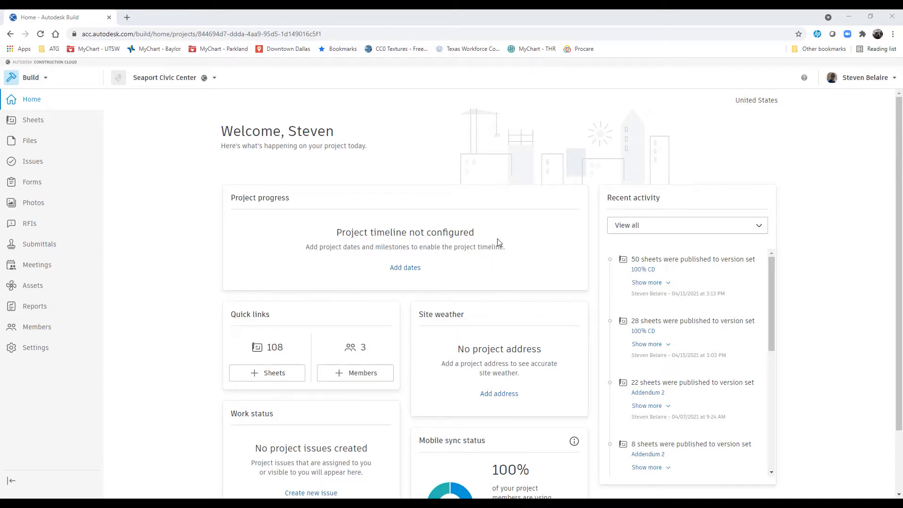
pyautogui.moveTo(198, 229)
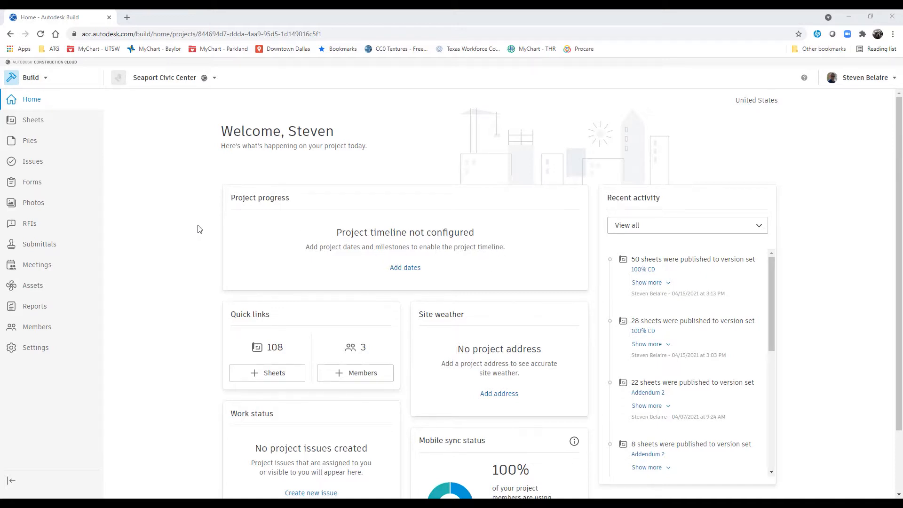
pyautogui.moveTo(32, 181)
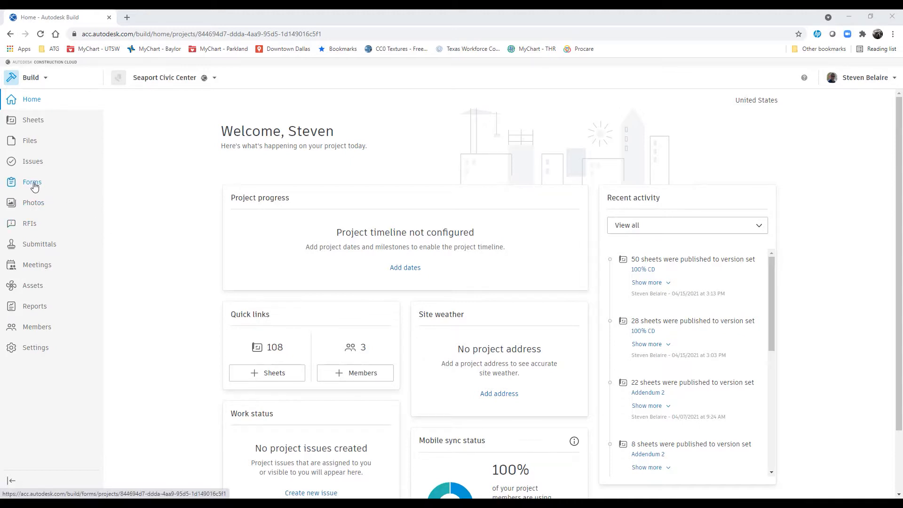
# Show the project's Forms templates list with the four sample templates
pyautogui.click(31, 181)
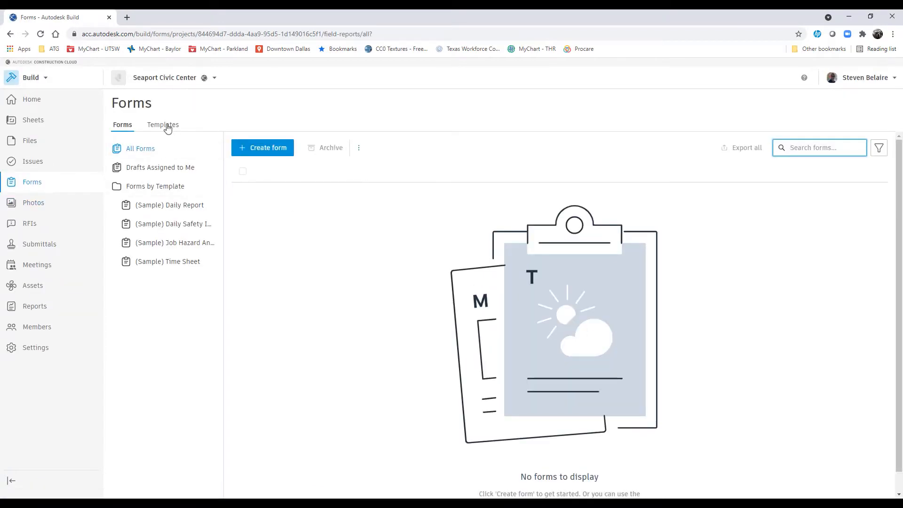
pyautogui.click(163, 124)
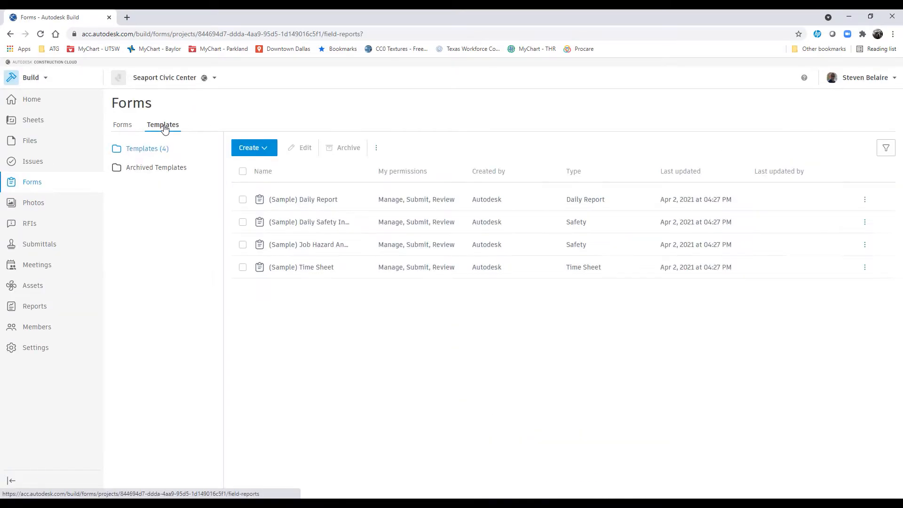
pyautogui.moveTo(252, 125)
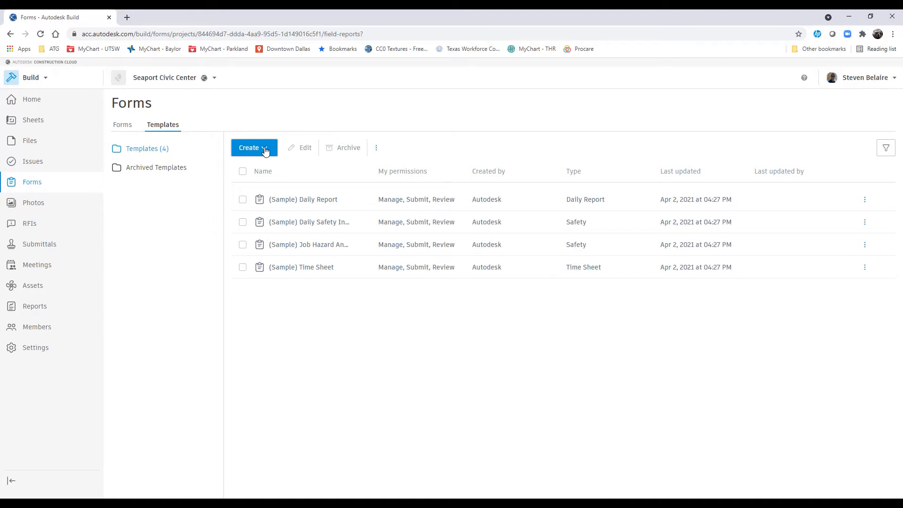
# Start a new template built from a blank form, opening Untitled Template in the builder
pyautogui.click(252, 148)
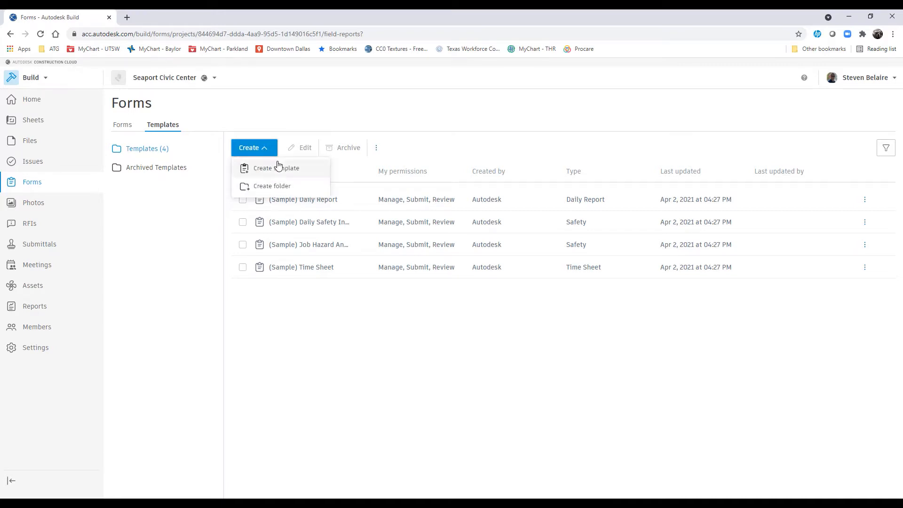
pyautogui.click(275, 167)
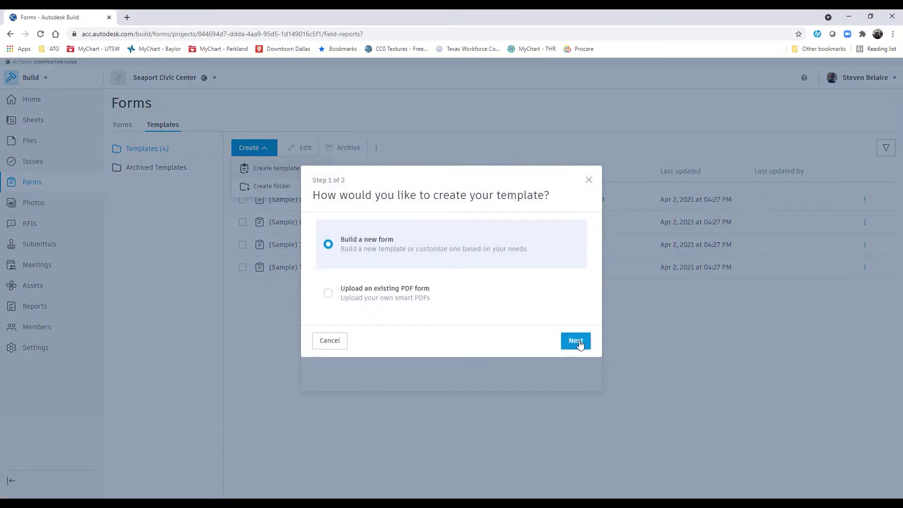
pyautogui.click(574, 341)
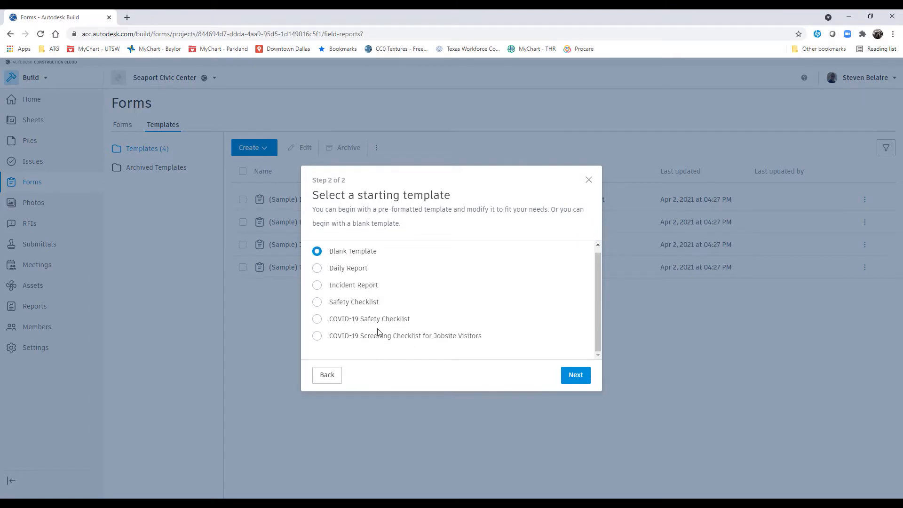
pyautogui.moveTo(361, 295)
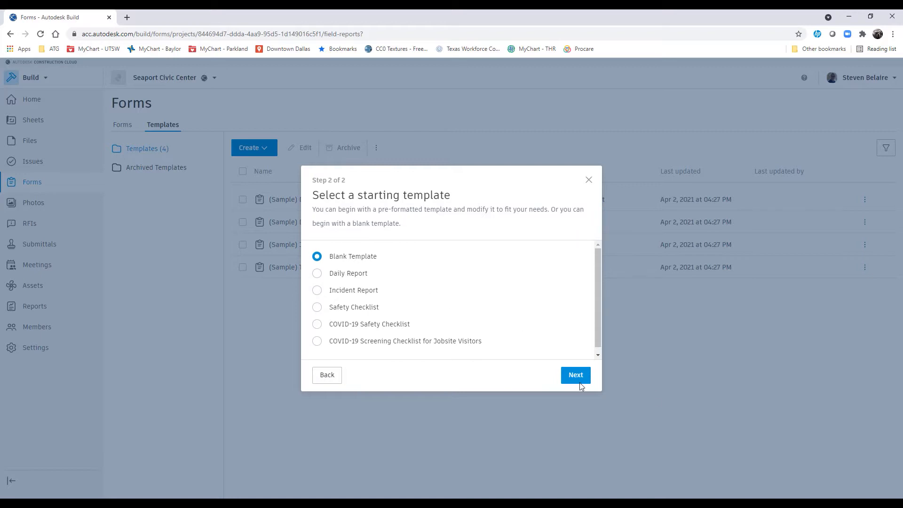
pyautogui.click(575, 375)
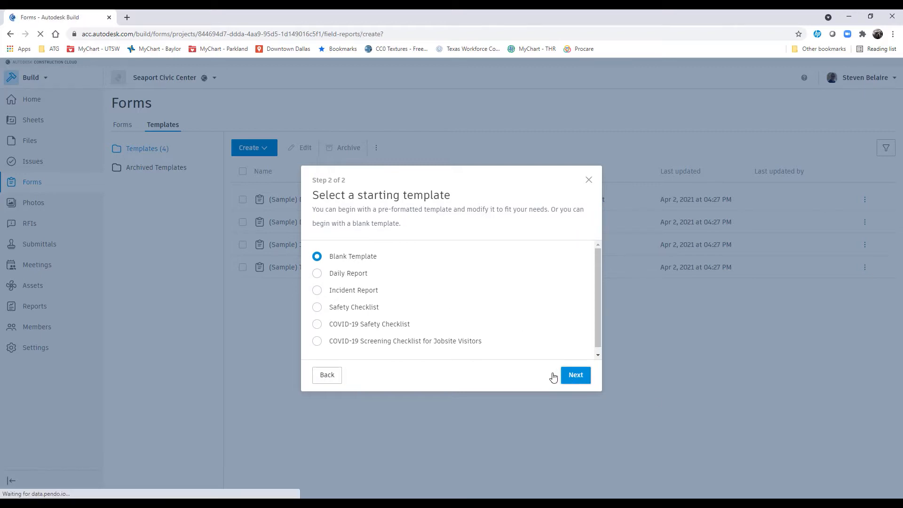
pyautogui.click(575, 375)
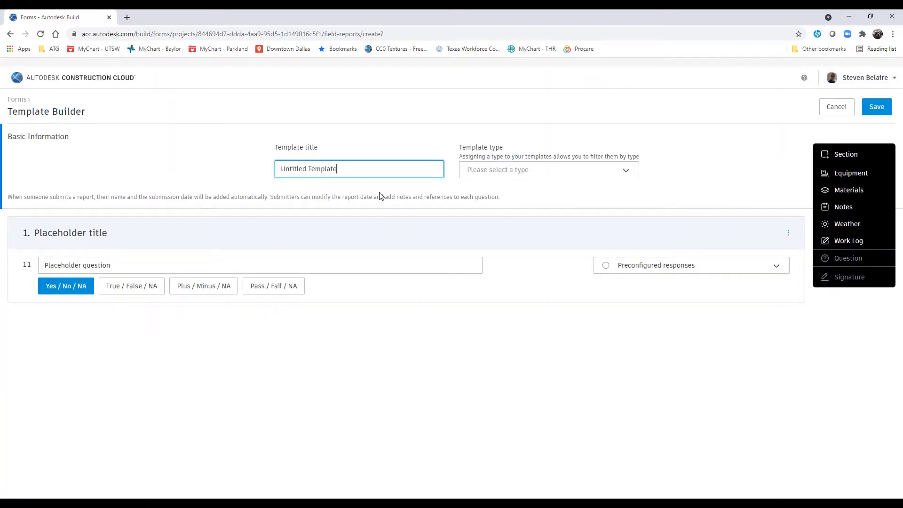
# Title the template 'Safety Test' and set its template type to Safety
pyautogui.tripleClick(359, 168)
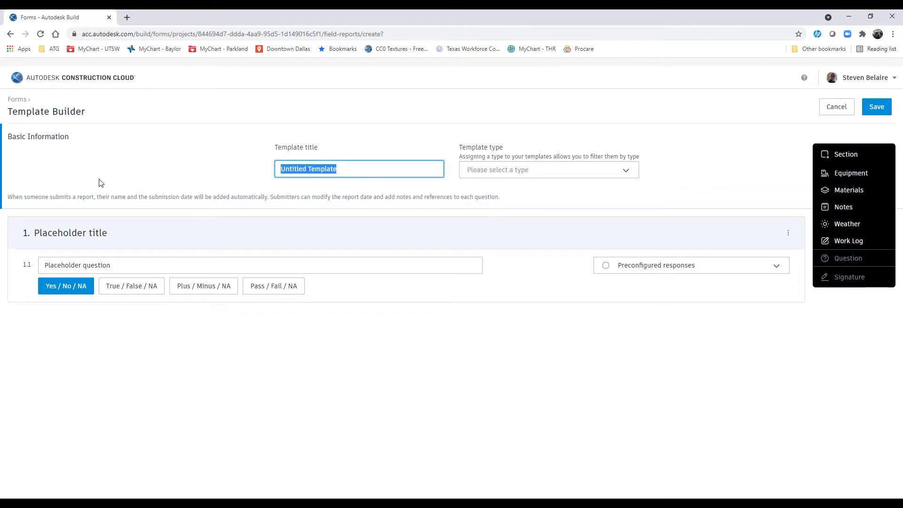
pyautogui.write('Safety')
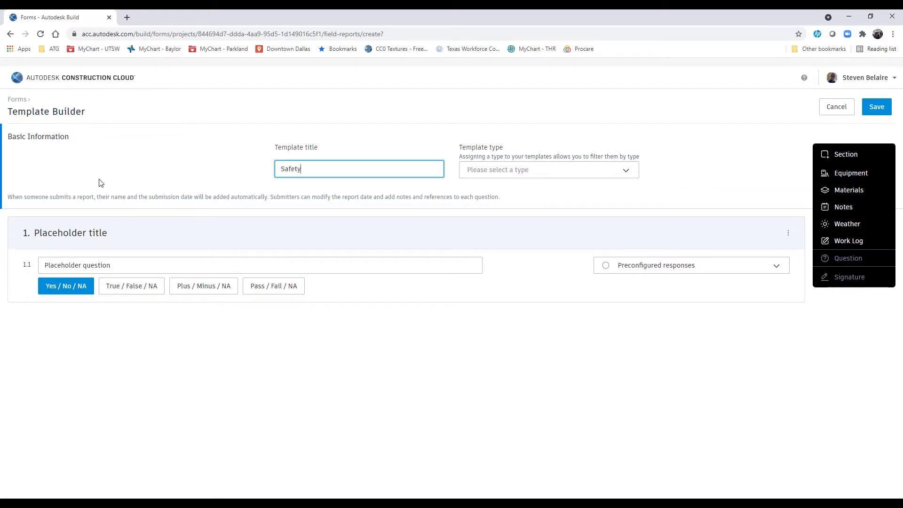
pyautogui.write('Test')
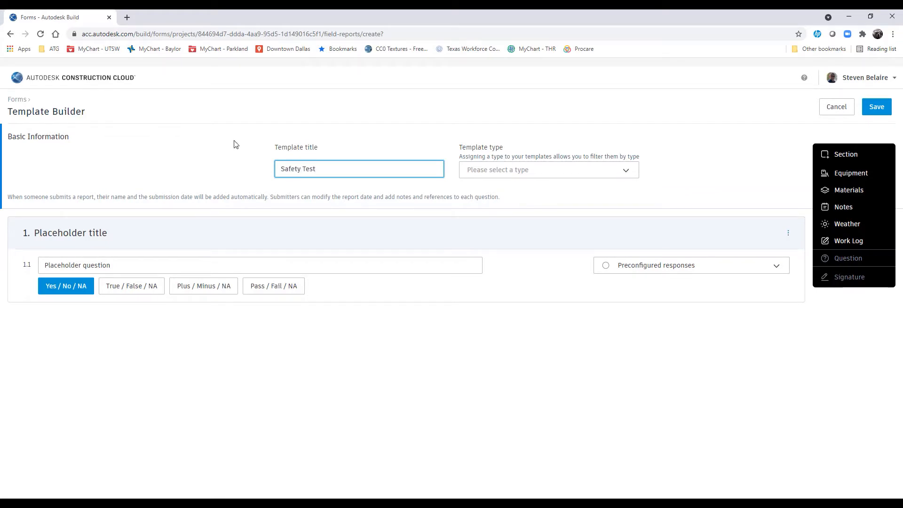
pyautogui.click(547, 170)
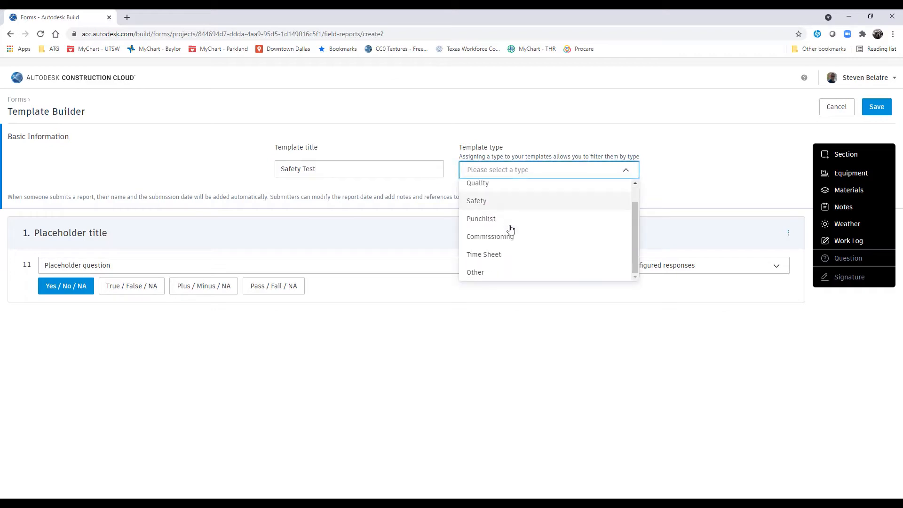
pyautogui.scroll(3)
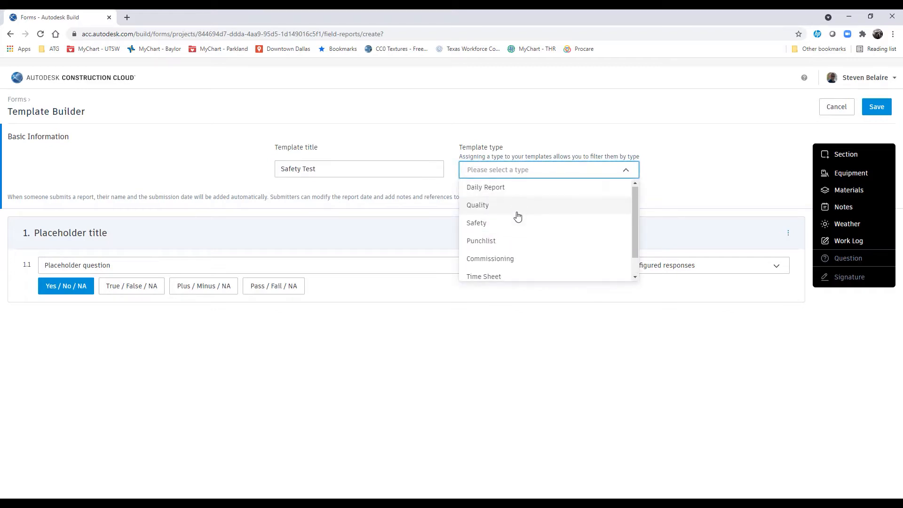
pyautogui.click(476, 223)
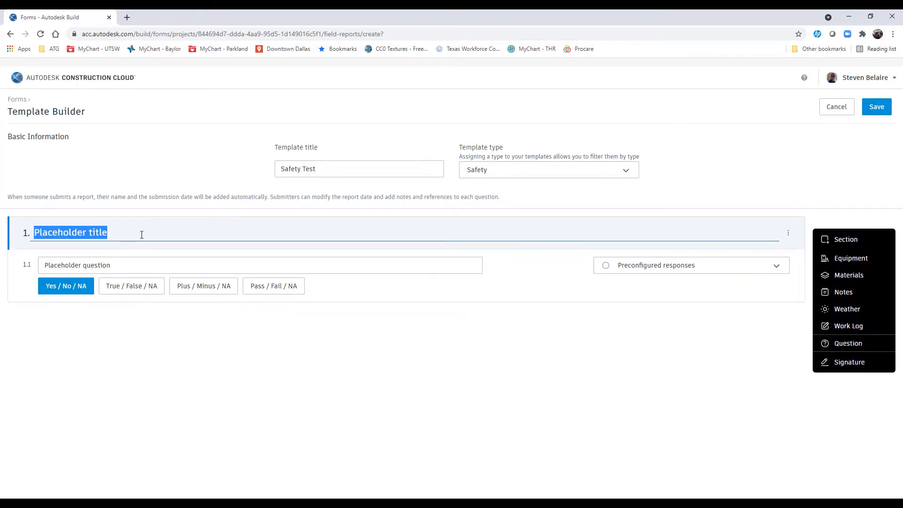
# Name the section 'Section 1 Test' and word question 1.1 as 'Is scaffolding installed?'
pyautogui.write('Section 1 Test')
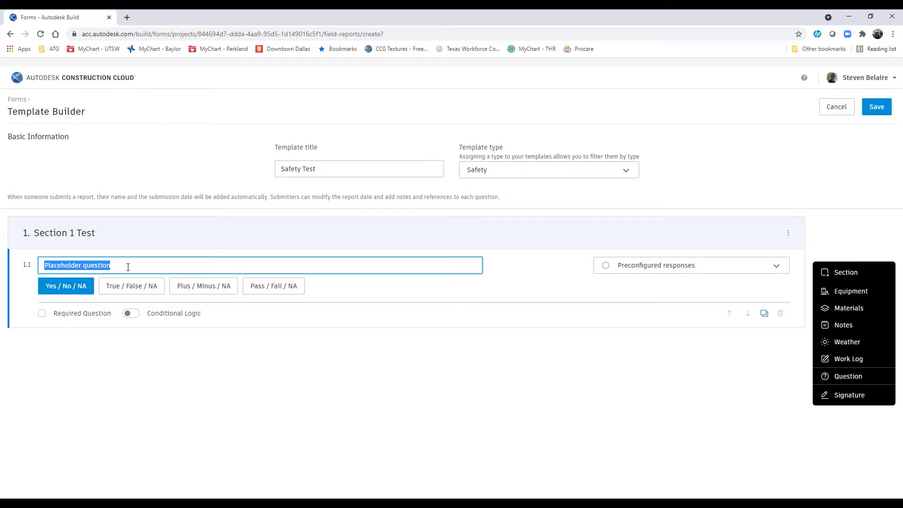
pyautogui.write('Is sca')
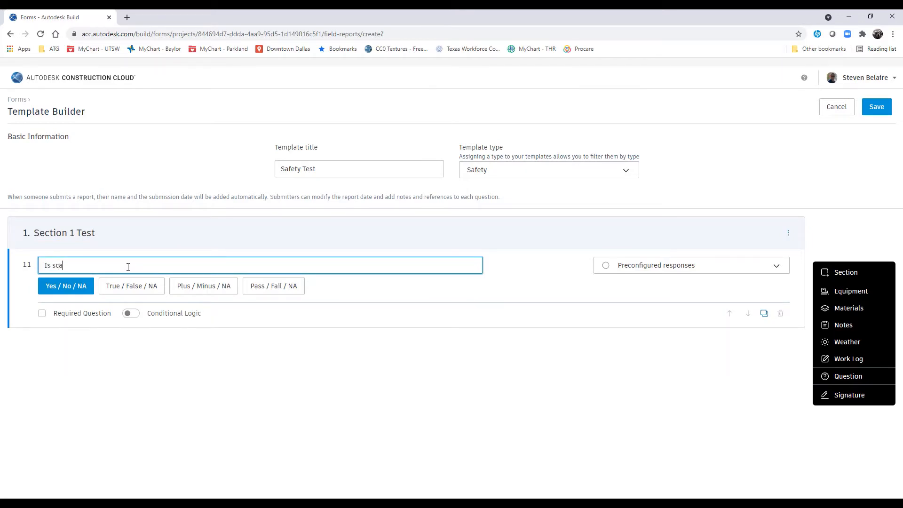
pyautogui.write('ffolding insta')
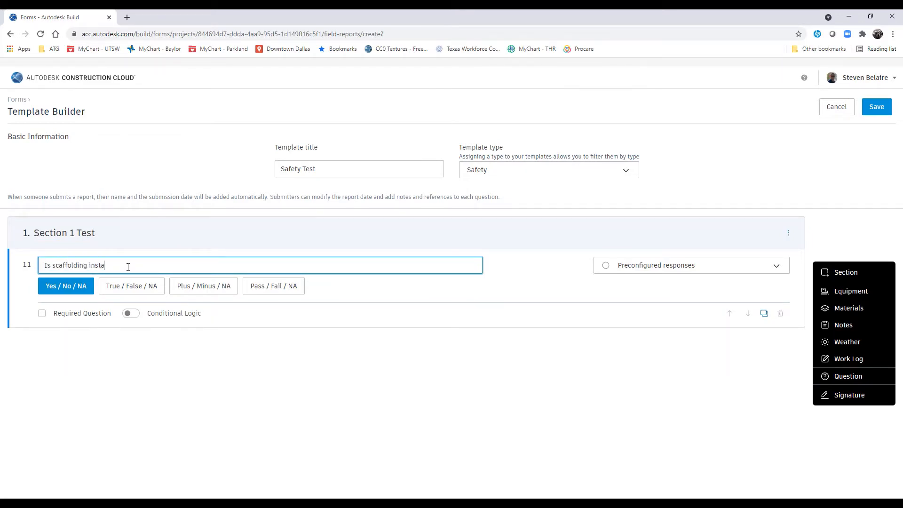
pyautogui.write('lled?')
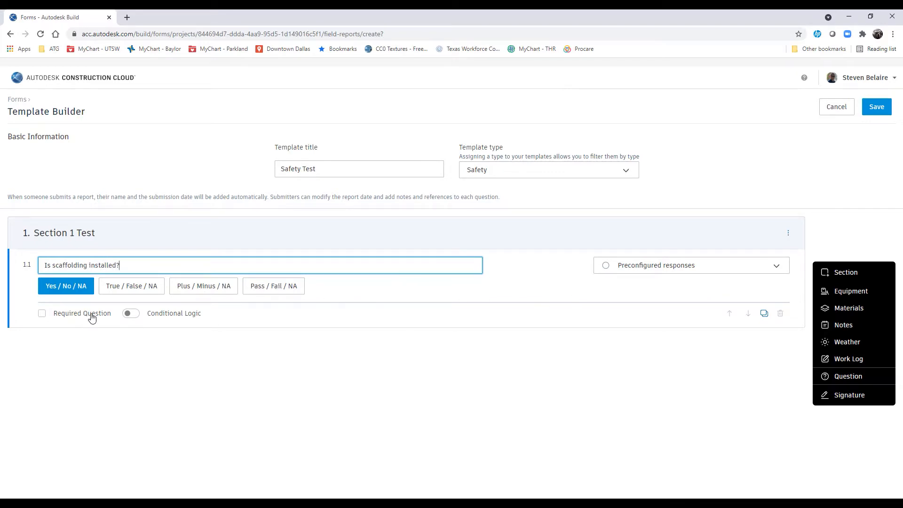
pyautogui.moveTo(671, 271)
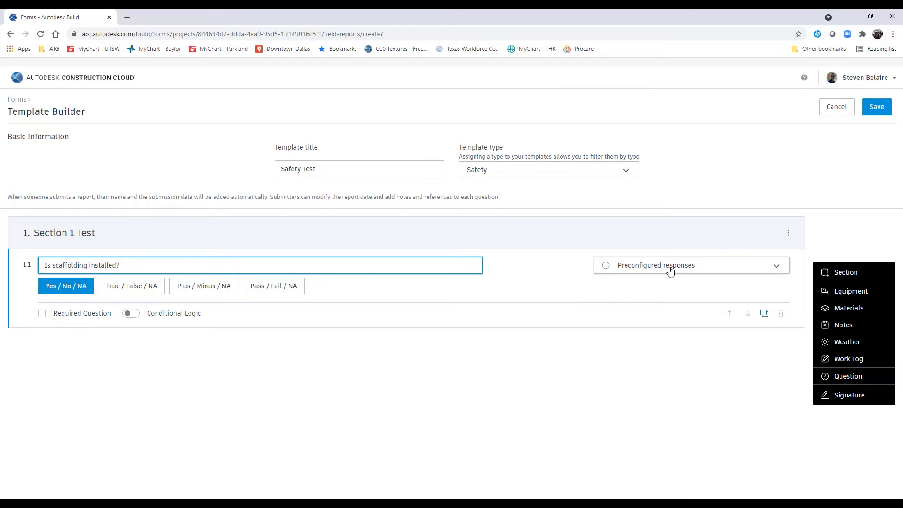
pyautogui.moveTo(84, 294)
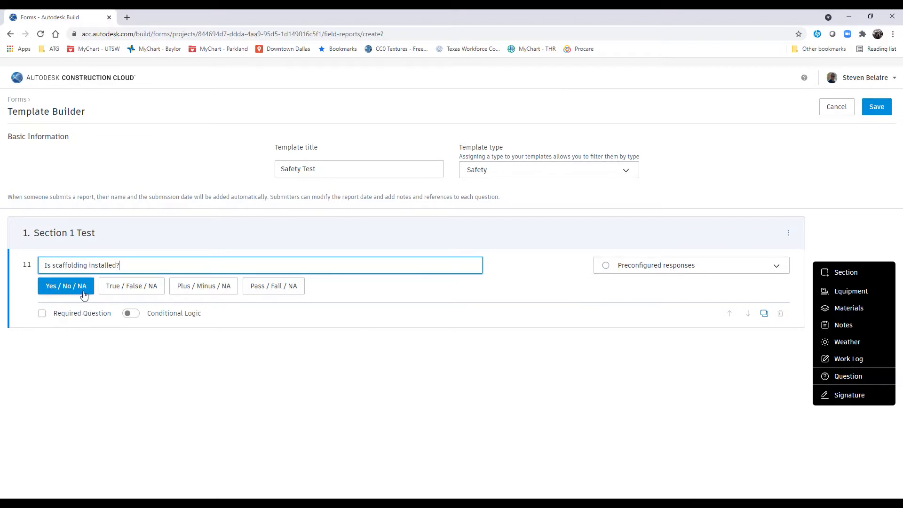
pyautogui.moveTo(199, 308)
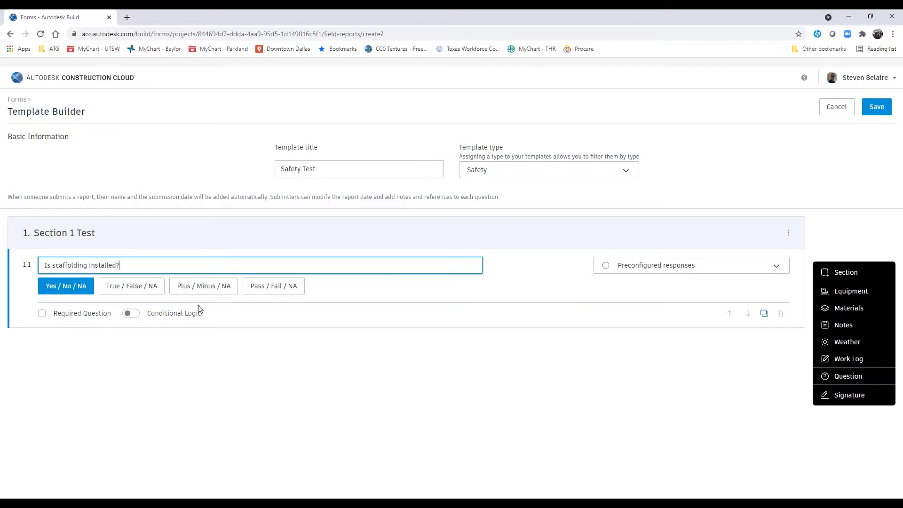
pyautogui.moveTo(542, 290)
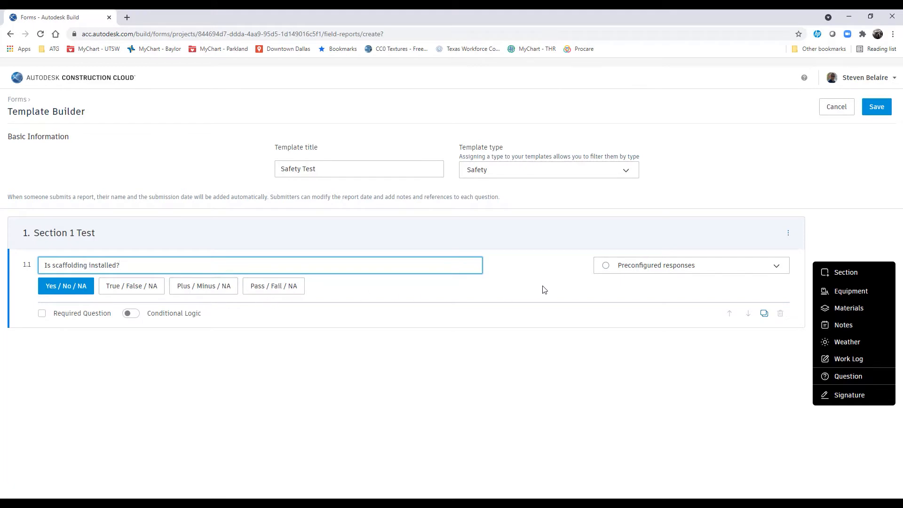
pyautogui.moveTo(650, 270)
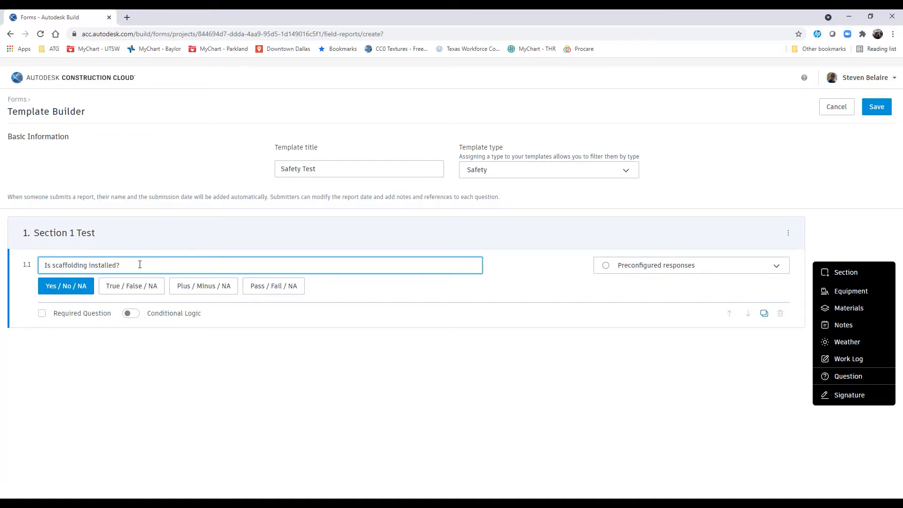
pyautogui.click(689, 265)
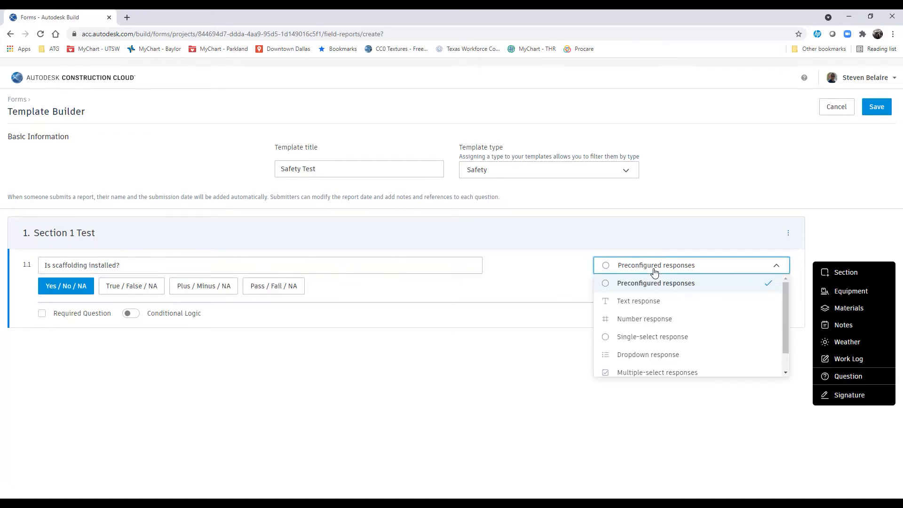
pyautogui.moveTo(785, 294)
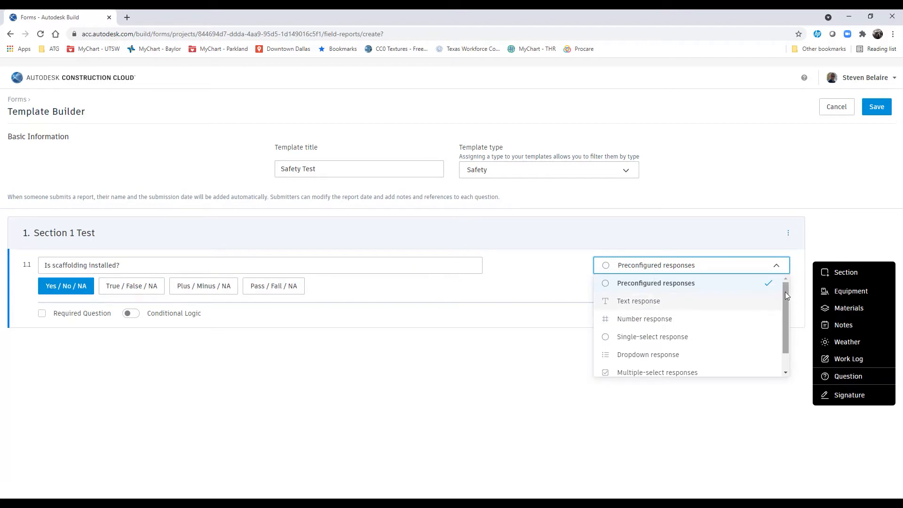
pyautogui.moveTo(683, 315)
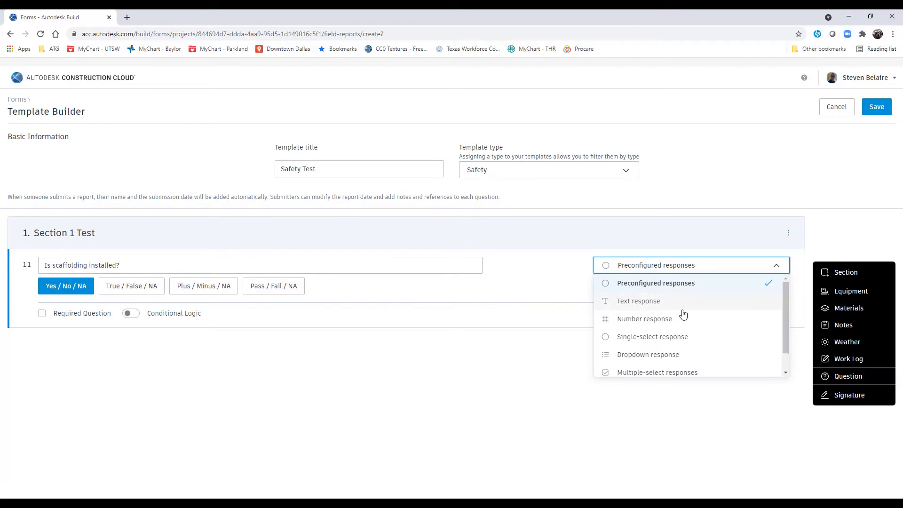
pyautogui.moveTo(709, 309)
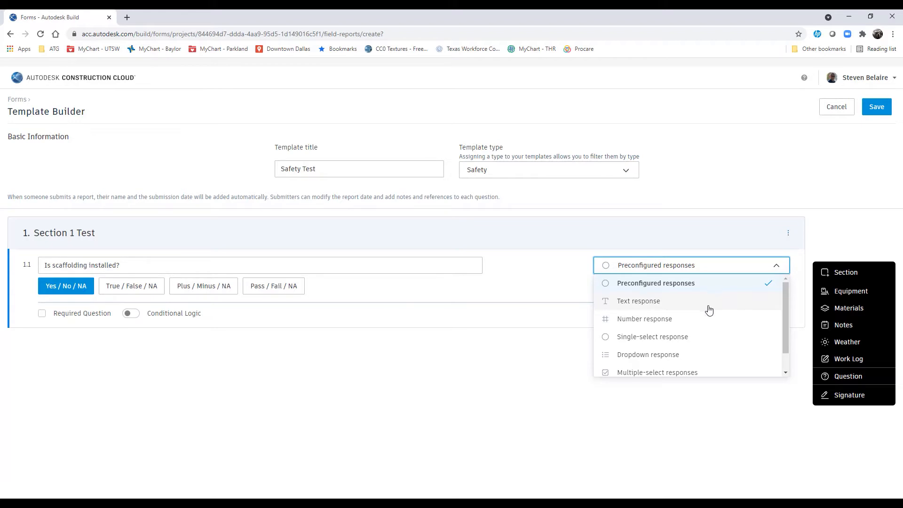
pyautogui.moveTo(719, 311)
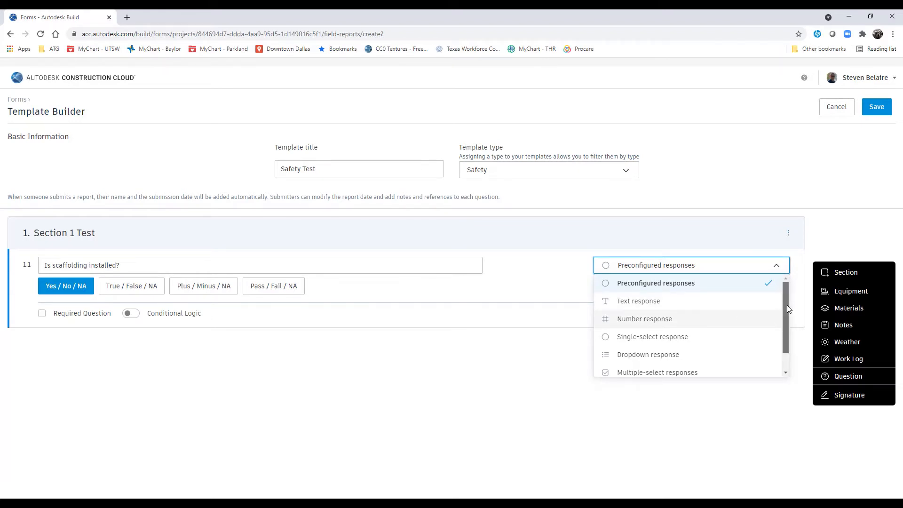
# Review the response-type options and keep question 1.1 on preconfigured Yes / No / NA
pyautogui.scroll(-3)
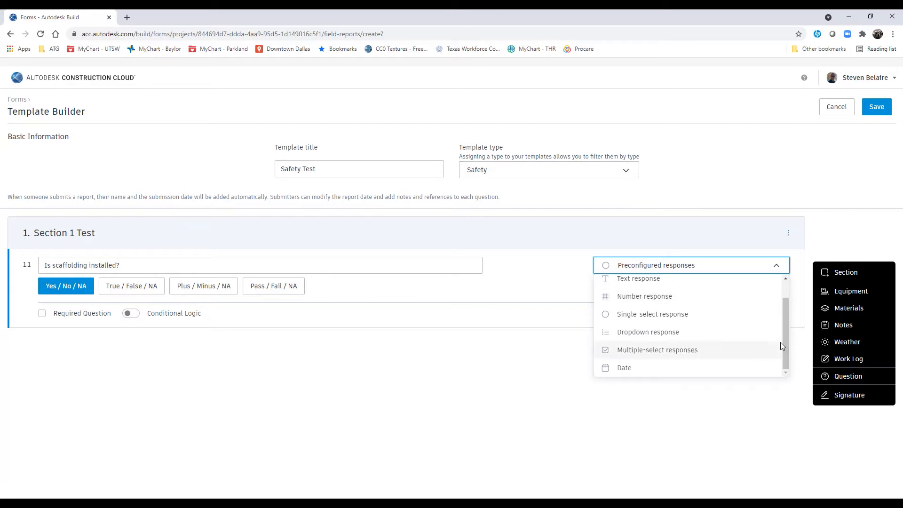
pyautogui.moveTo(272, 282)
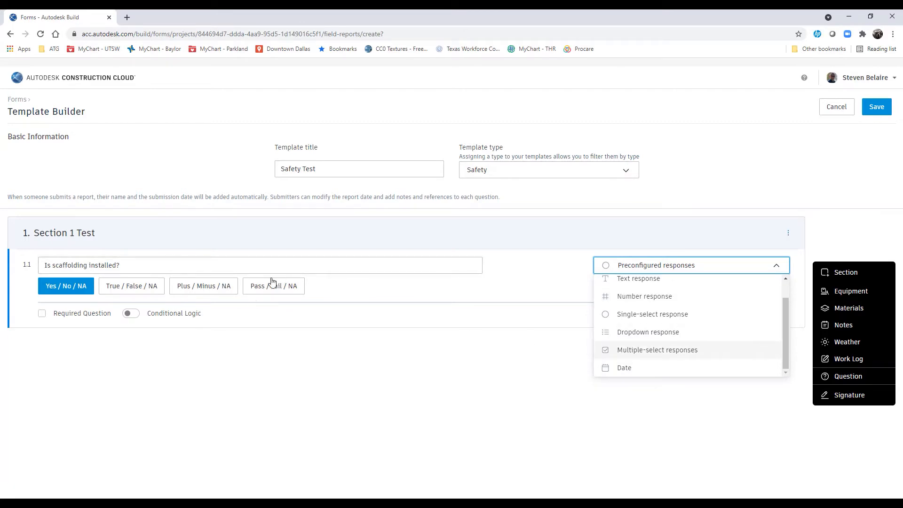
pyautogui.click(66, 286)
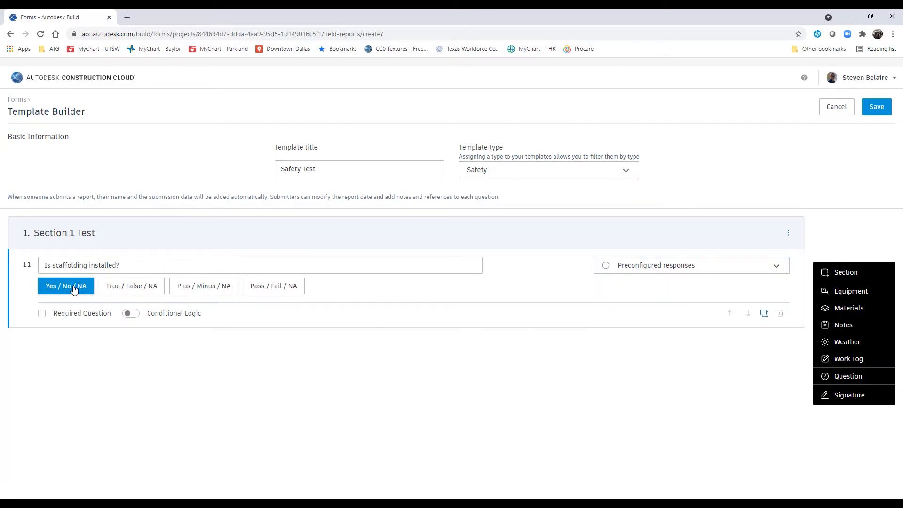
pyautogui.moveTo(63, 317)
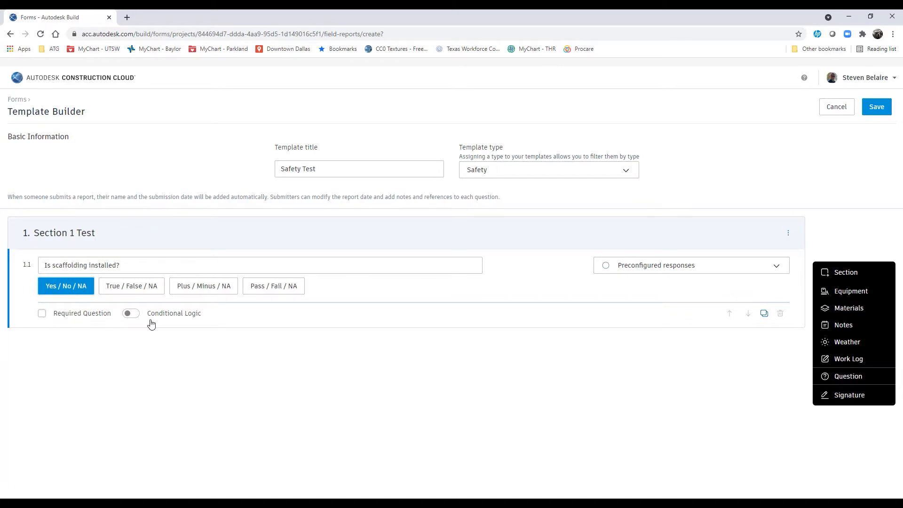
pyautogui.moveTo(657, 275)
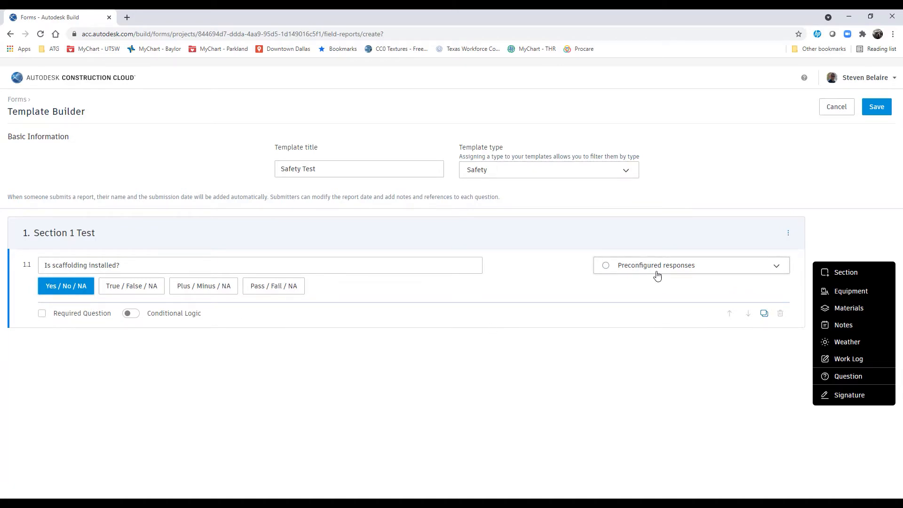
pyautogui.moveTo(689, 266)
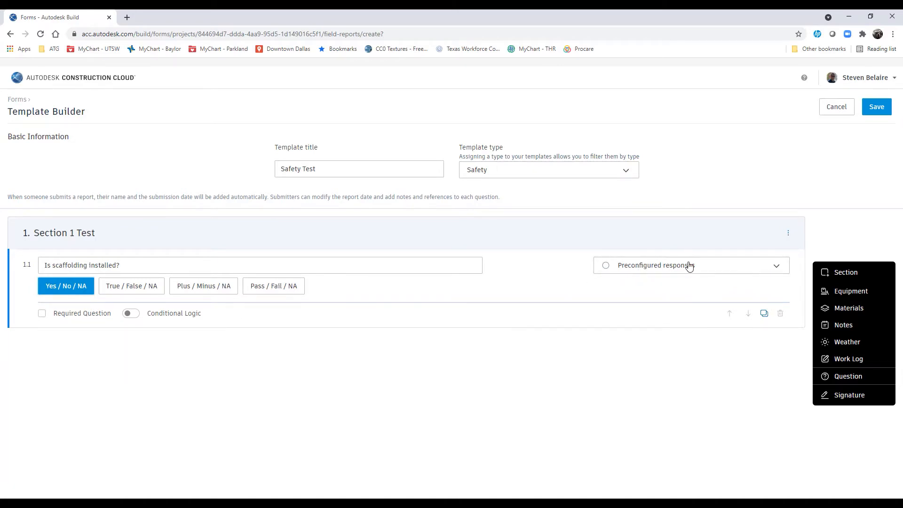
pyautogui.moveTo(849, 394)
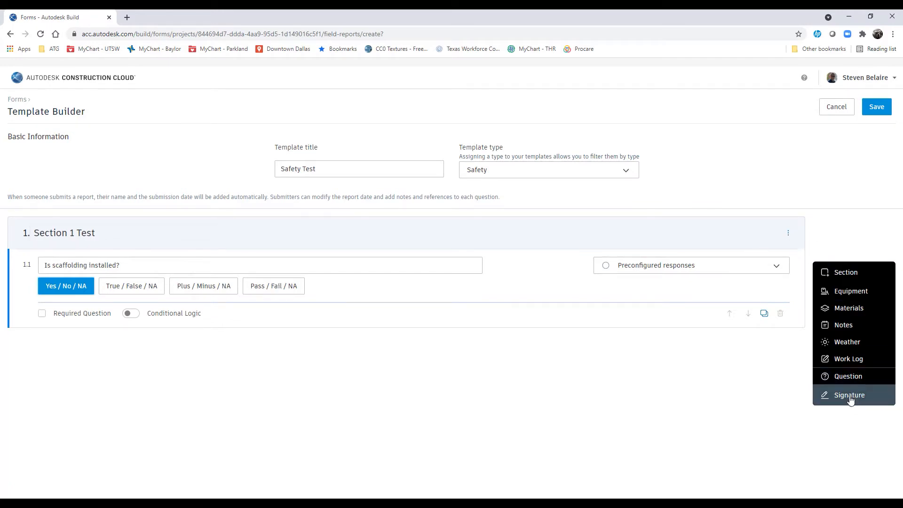
# Add a Signature field below question 1.1, then cancel the unsaved template
pyautogui.click(848, 394)
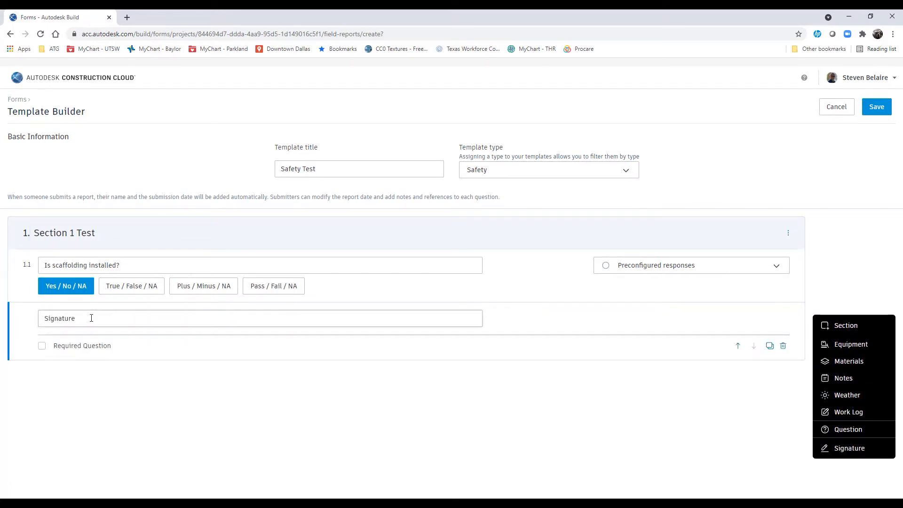
pyautogui.moveTo(85, 318)
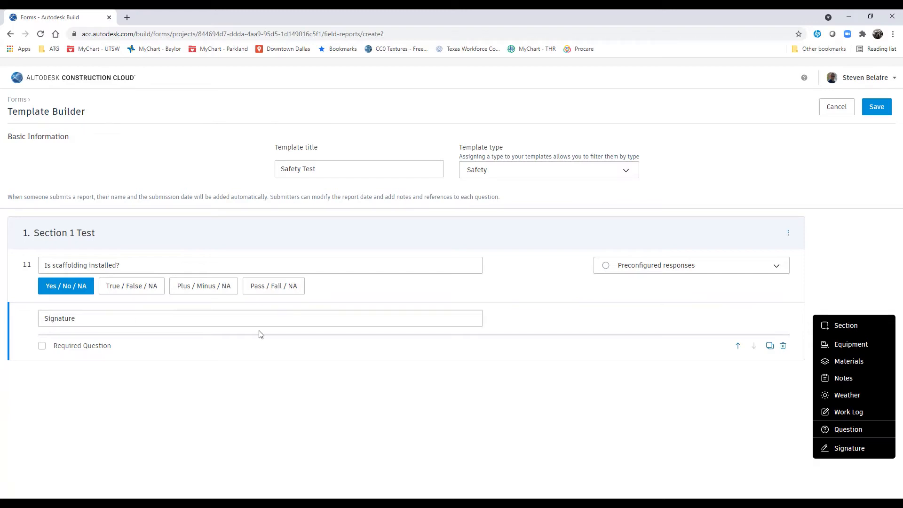
pyautogui.moveTo(822, 117)
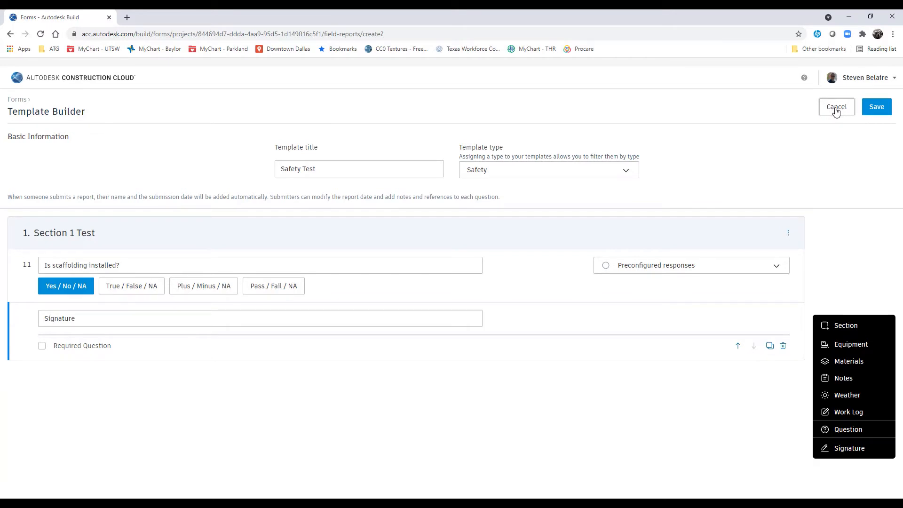
pyautogui.click(835, 107)
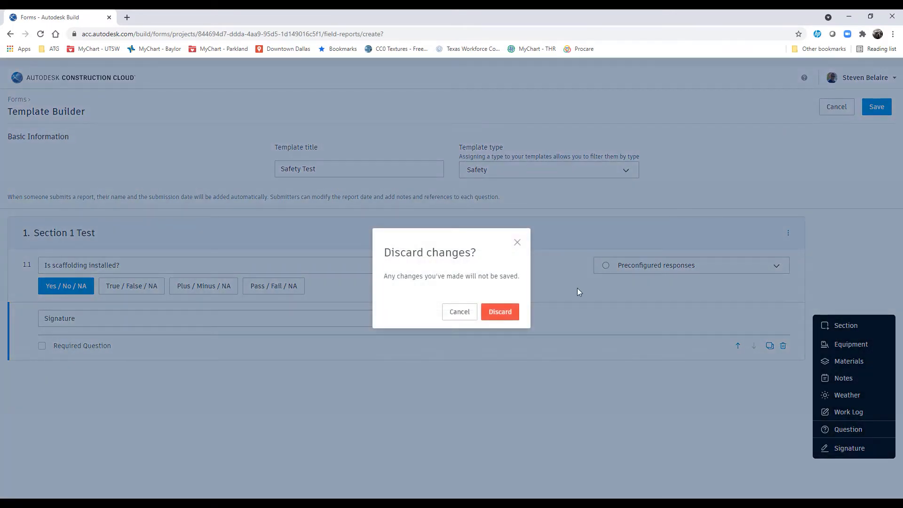
# Discard the template changes and switch to the CHW FCU Construction Checklist PDF in Bluebeam Revu
pyautogui.click(499, 311)
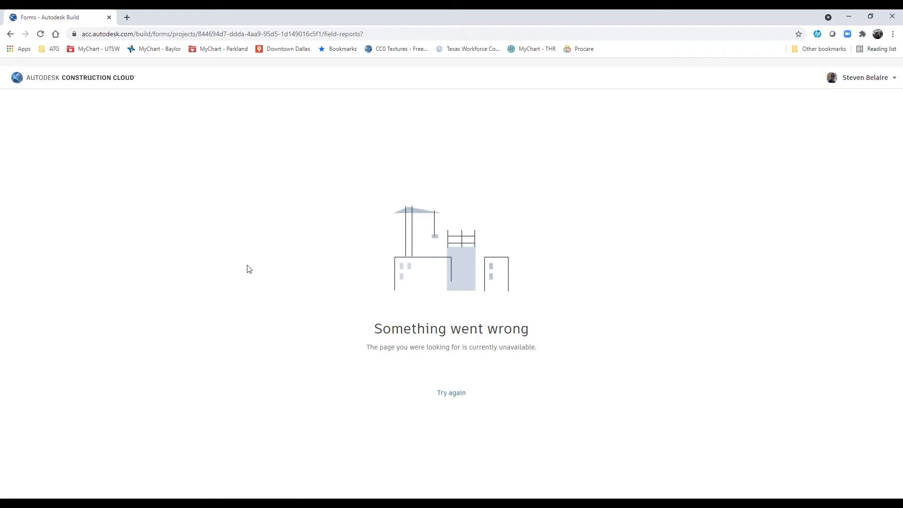
pyautogui.click(450, 392)
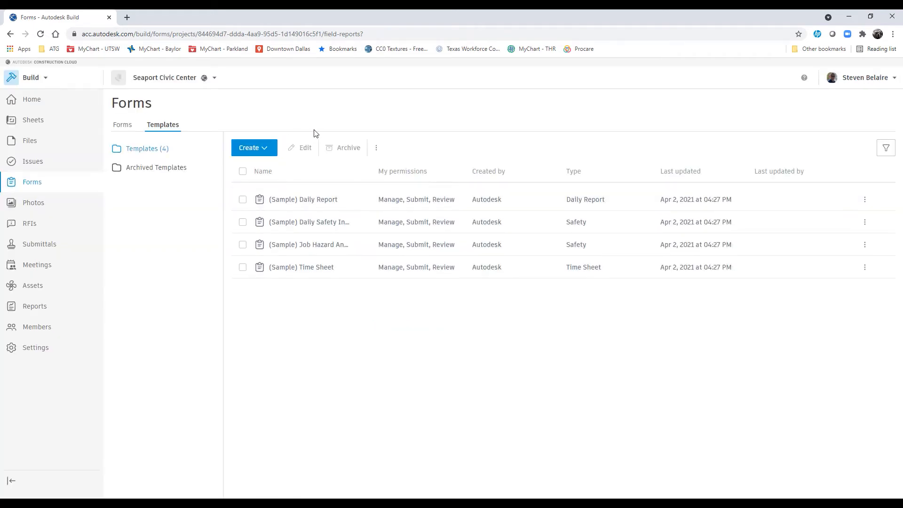
pyautogui.moveTo(273, 139)
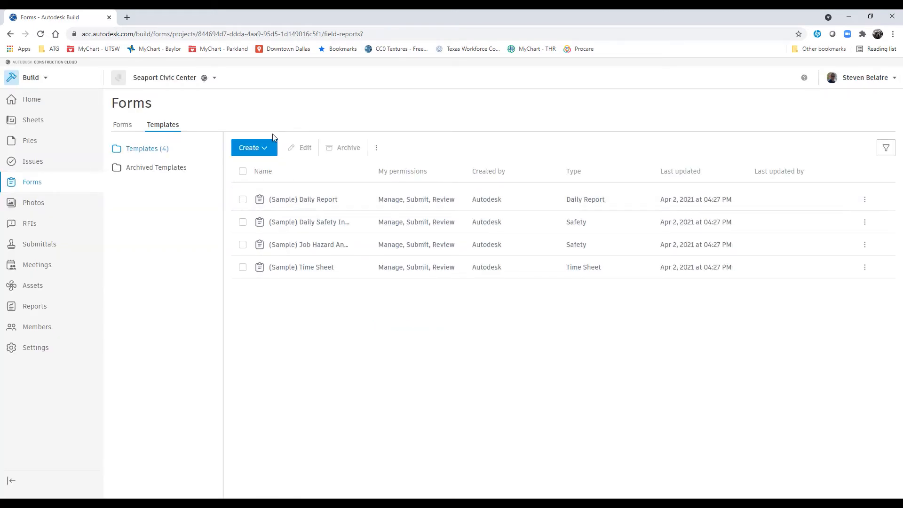
pyautogui.moveTo(275, 127)
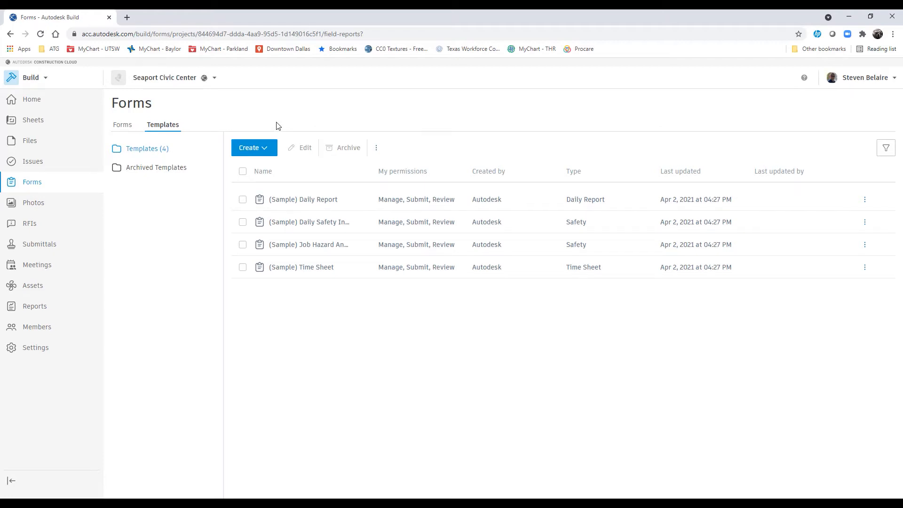
pyautogui.moveTo(409, 114)
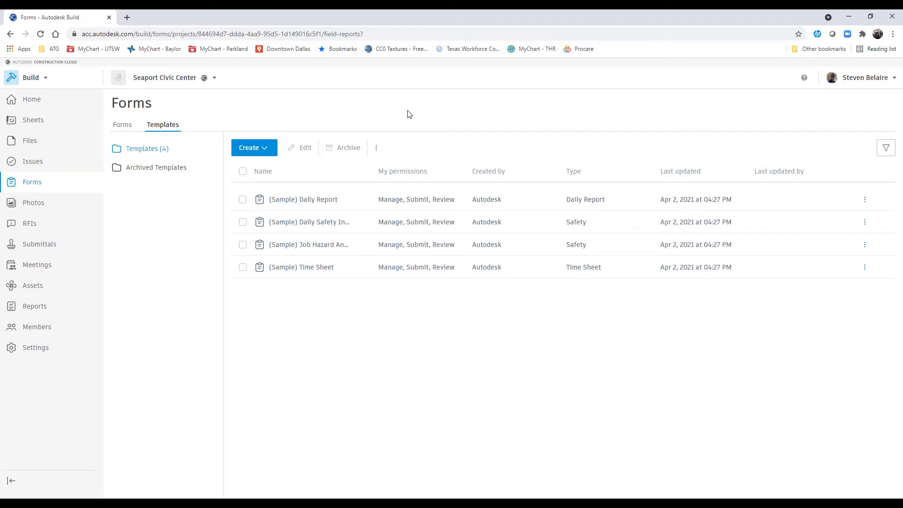
pyautogui.moveTo(305, 105)
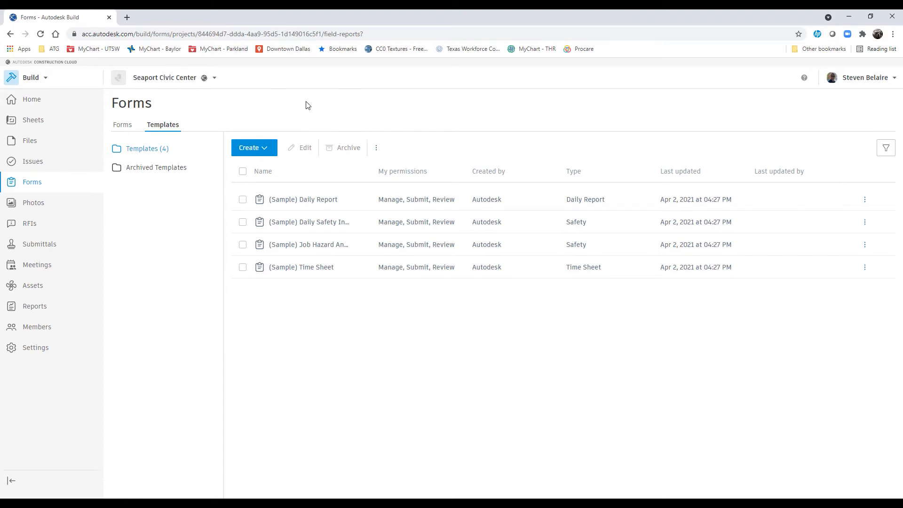
pyautogui.moveTo(276, 108)
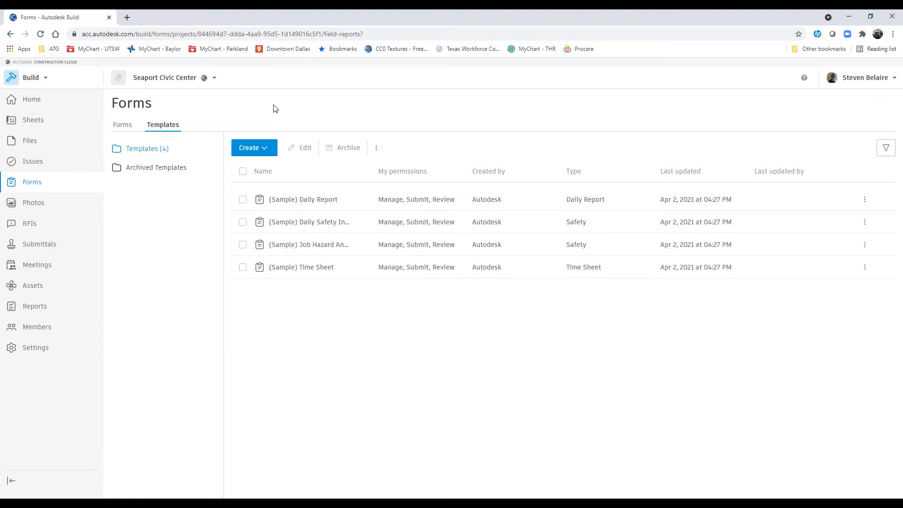
pyautogui.moveTo(250, 110)
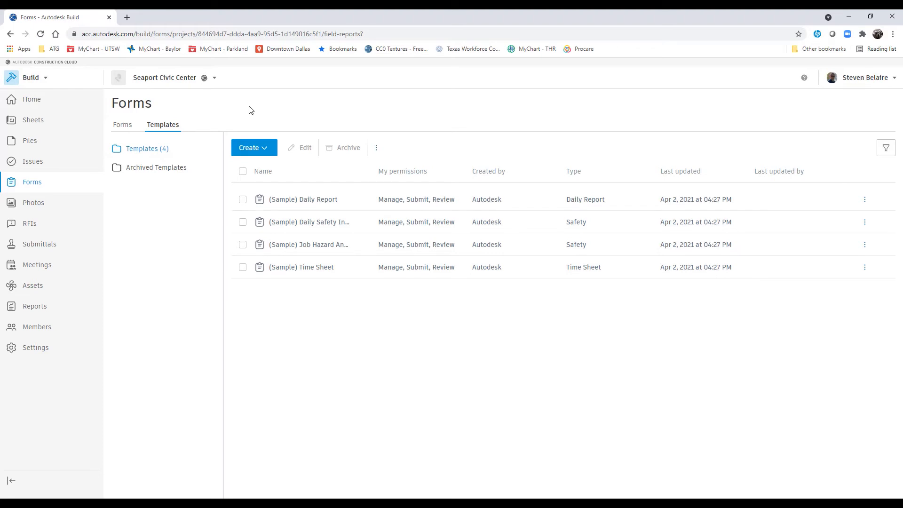
pyautogui.moveTo(271, 121)
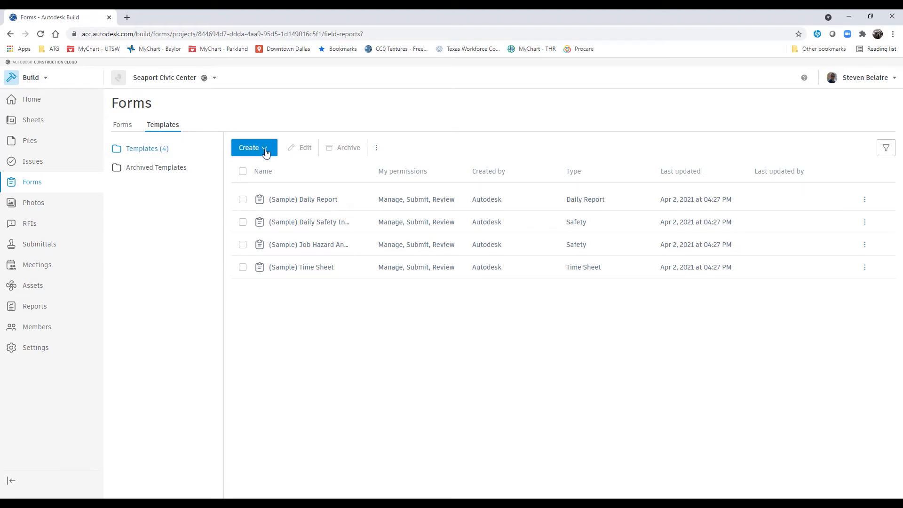
pyautogui.moveTo(539, 434)
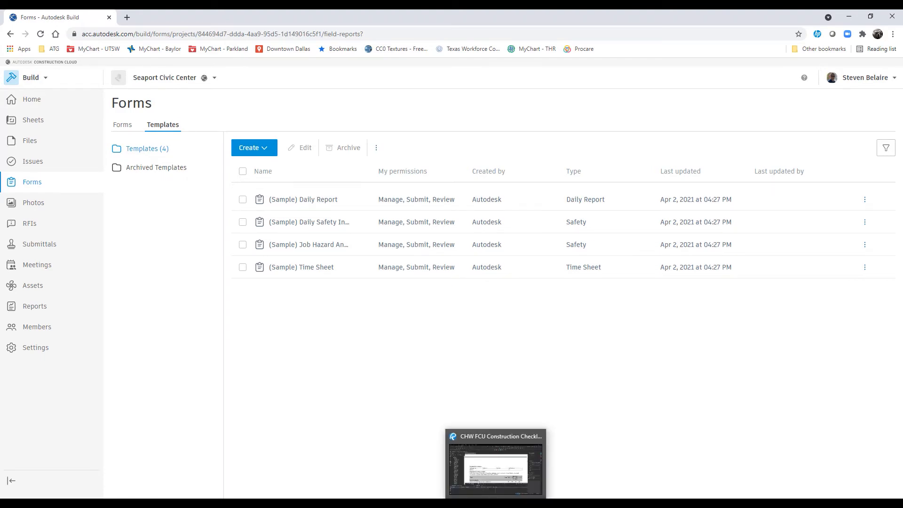
pyautogui.click(494, 463)
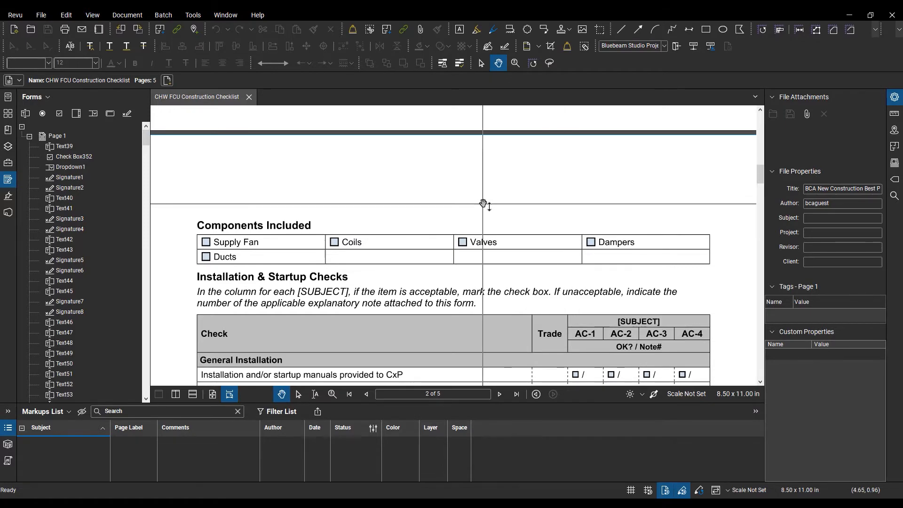
# Look through the checklist PDF's fillable form fields page by page in Revu
pyautogui.click(366, 394)
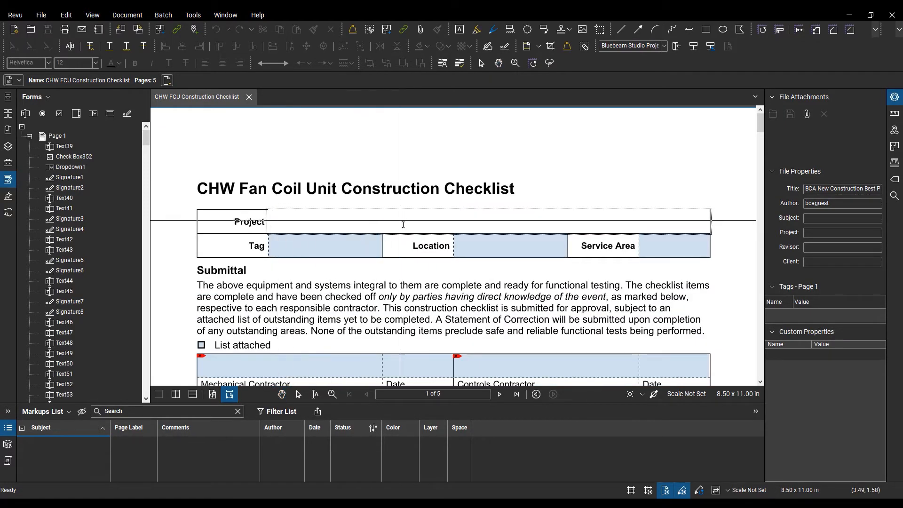
pyautogui.scroll(-3)
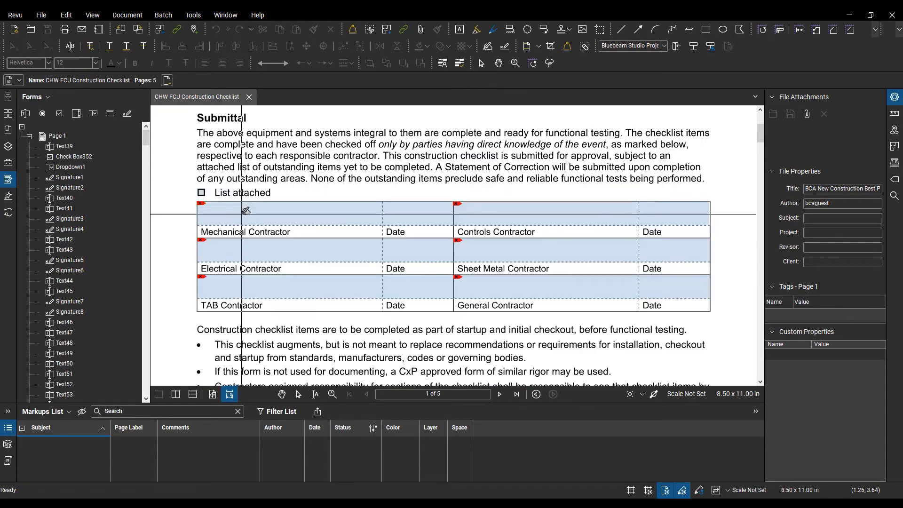
pyautogui.scroll(-3)
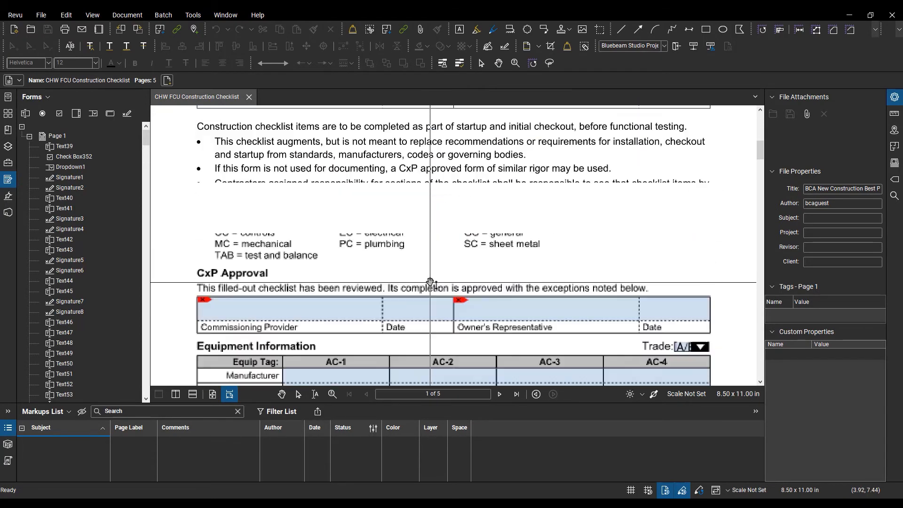
pyautogui.scroll(-3)
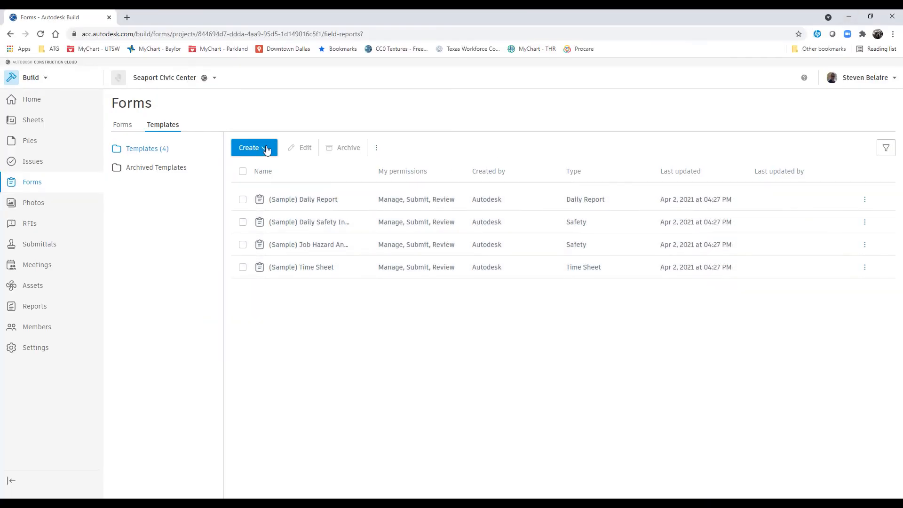
# Start a new template from the computer, uploading CHW FCU Construction Checklist.pdf
pyautogui.click(254, 147)
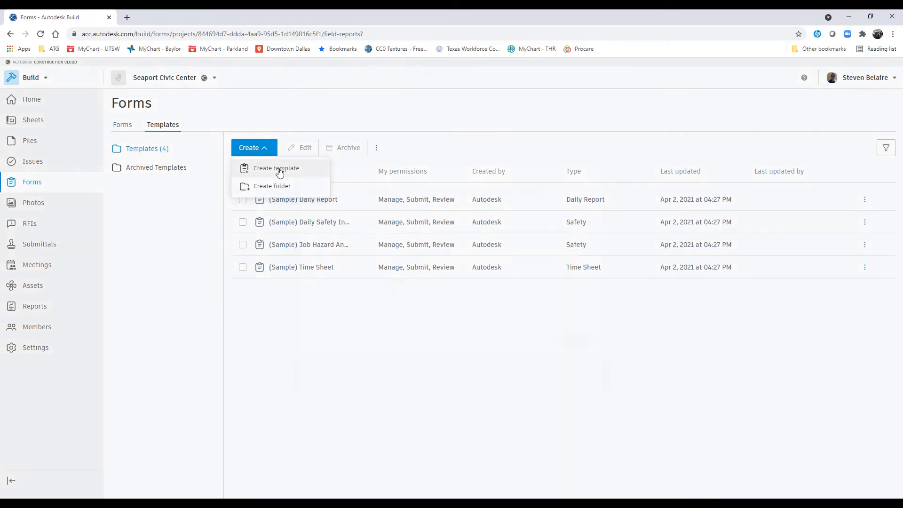
pyautogui.click(275, 168)
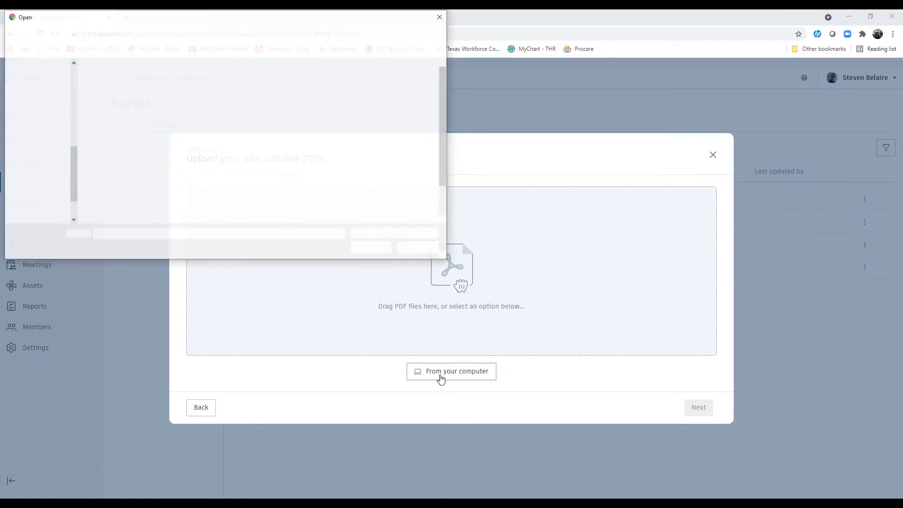
pyautogui.click(450, 371)
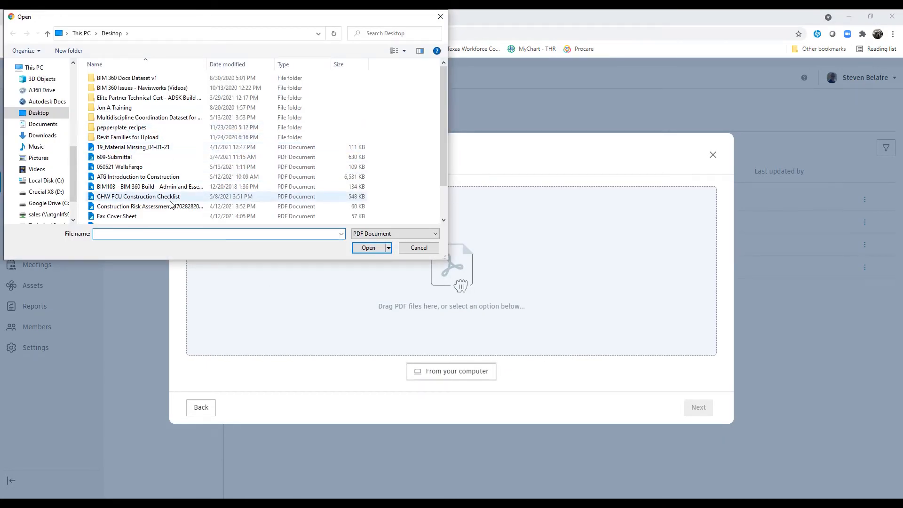
pyautogui.click(138, 196)
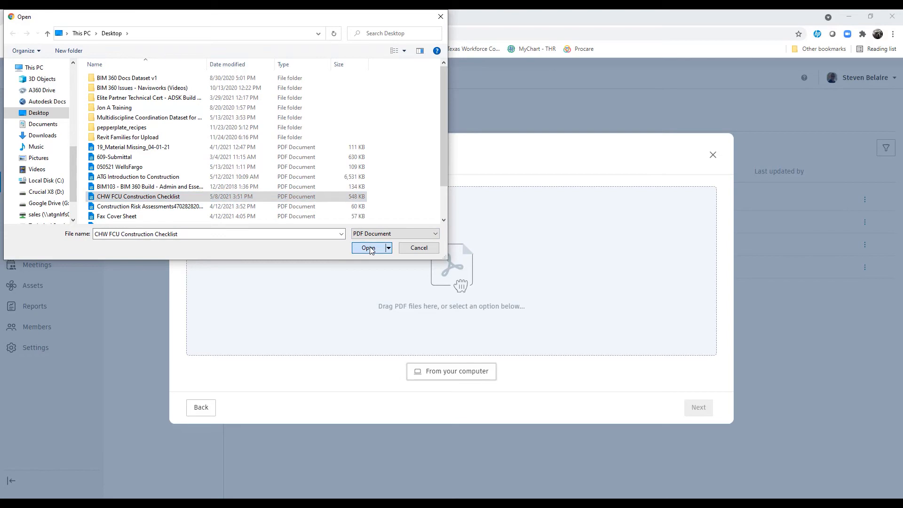
pyautogui.click(368, 247)
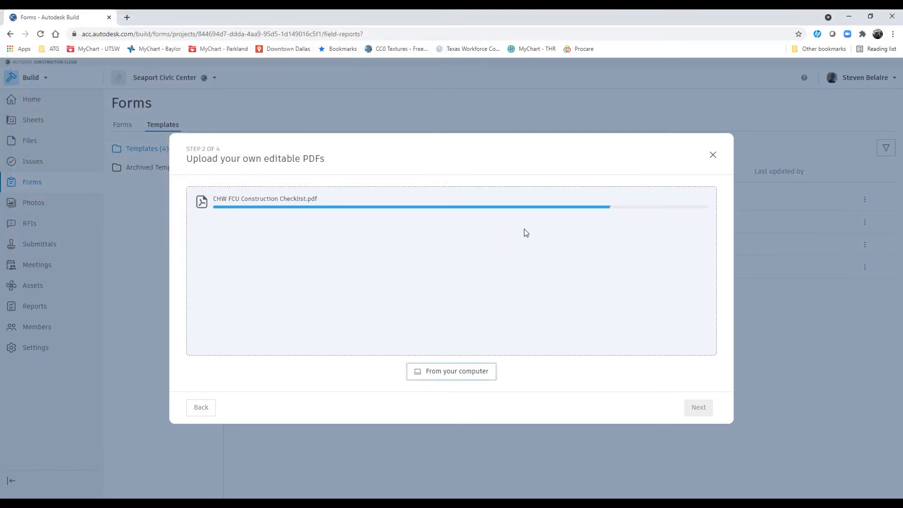
pyautogui.moveTo(564, 220)
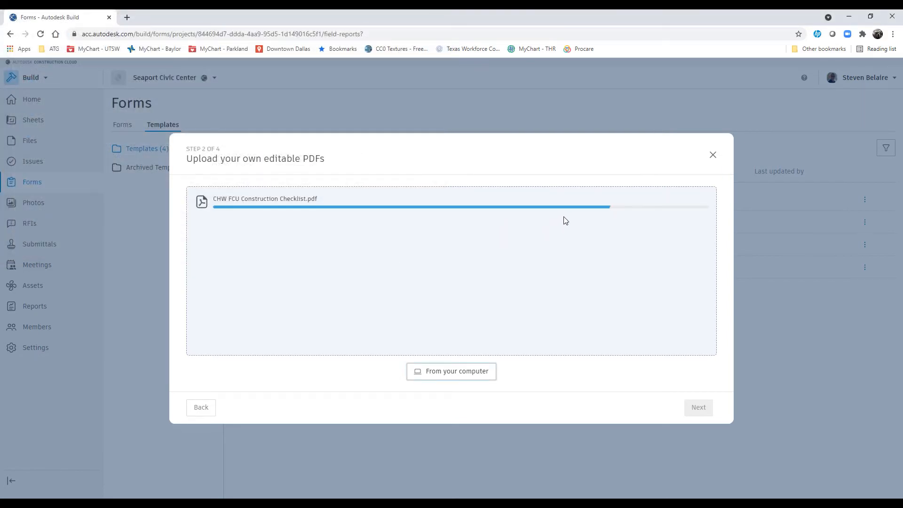
# Set the CHW FCU Construction Checklist template's type to Commissioning
pyautogui.click(698, 407)
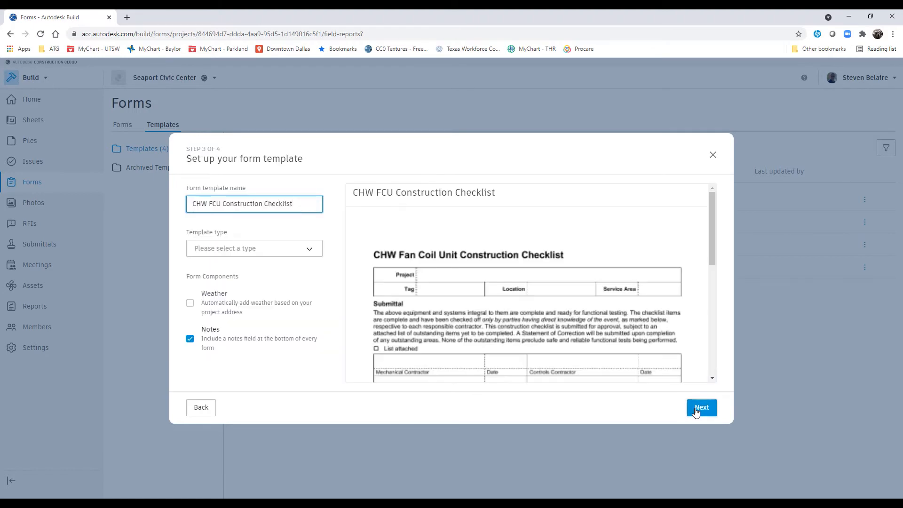
pyautogui.click(253, 247)
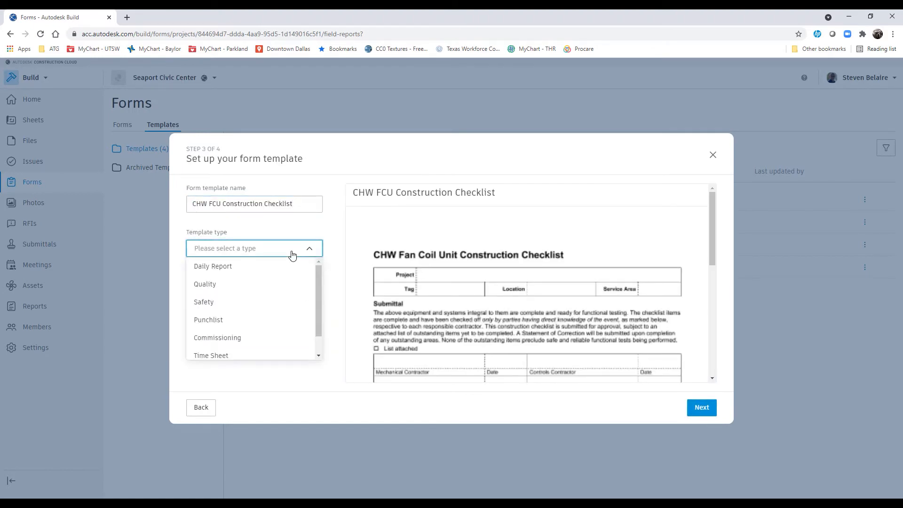
pyautogui.click(217, 336)
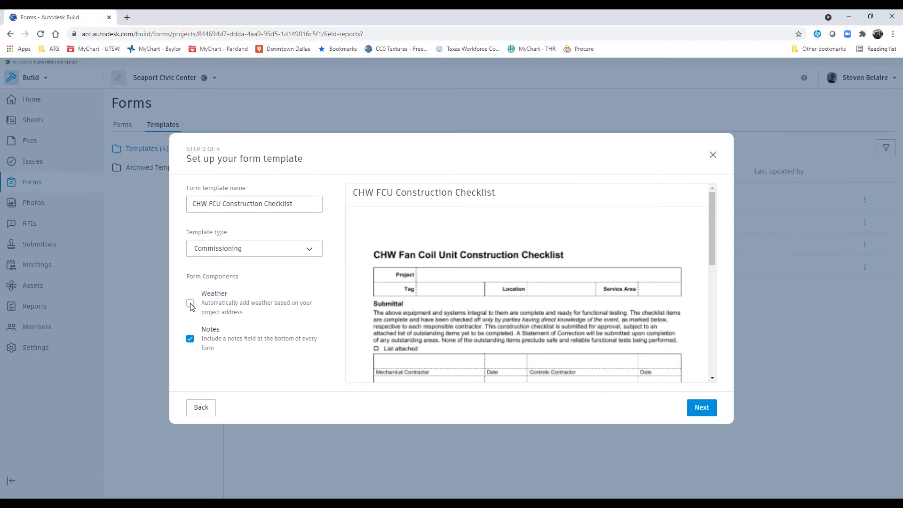
# Enable automatic Weather with project address 7507 and begin editing the template name
pyautogui.click(190, 304)
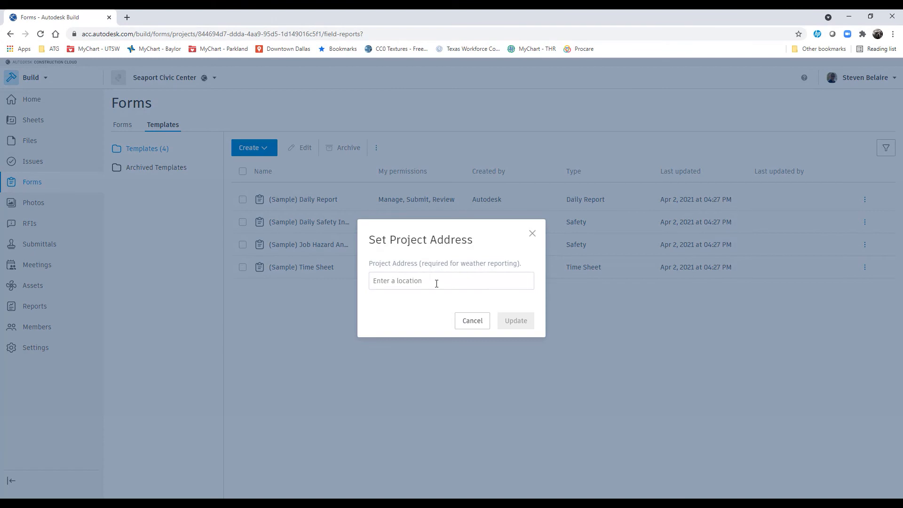
pyautogui.write('7507')
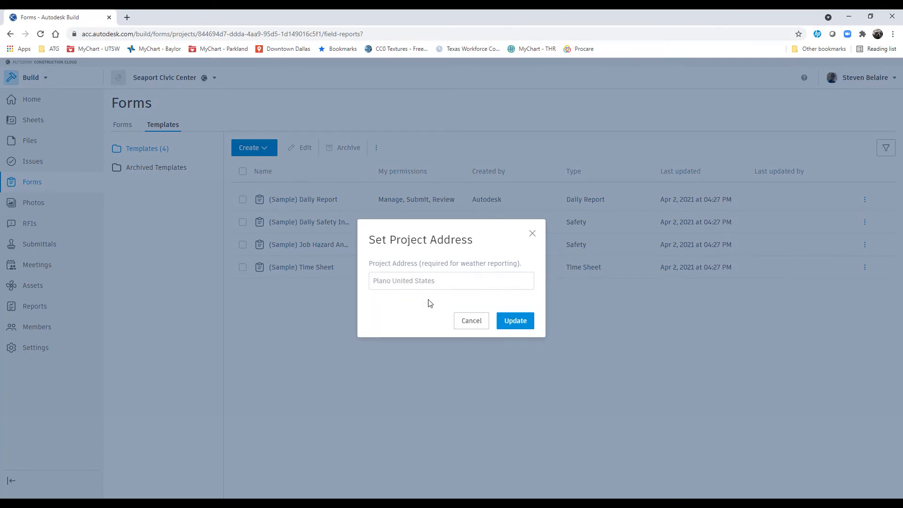
pyautogui.click(515, 320)
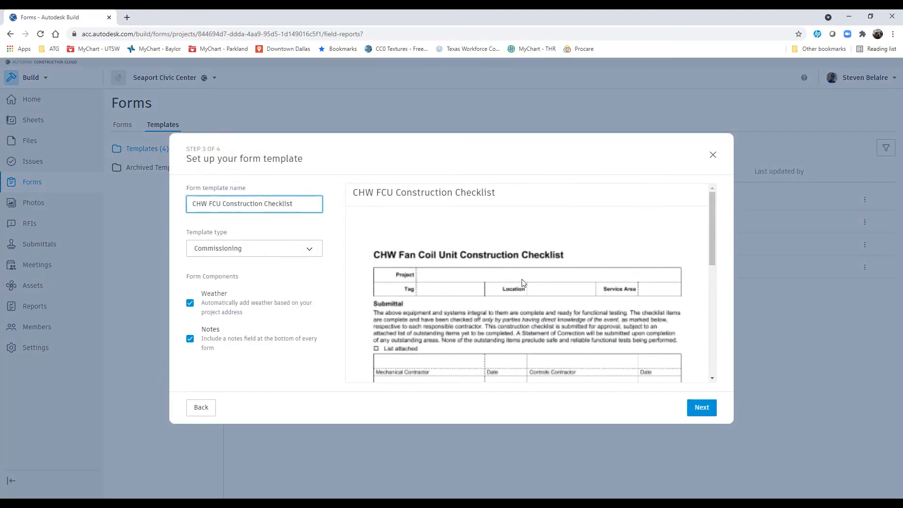
pyautogui.moveTo(299, 299)
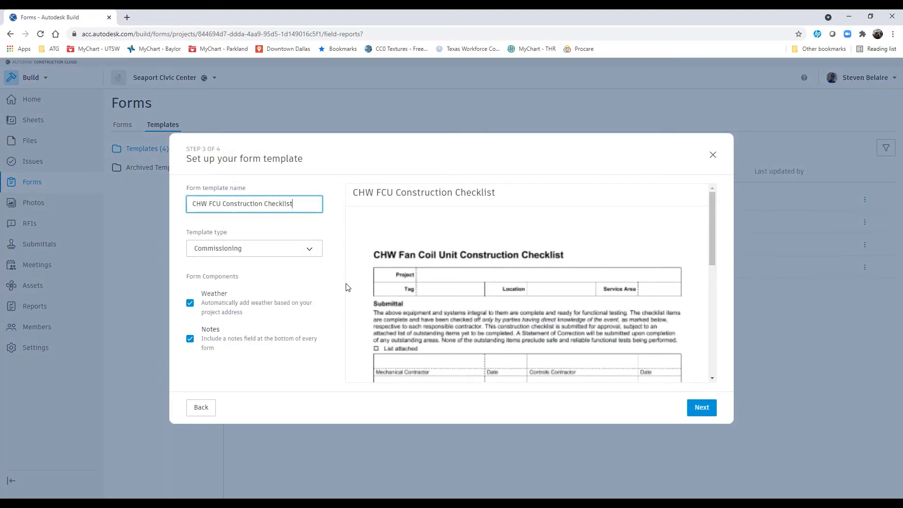
pyautogui.moveTo(301, 305)
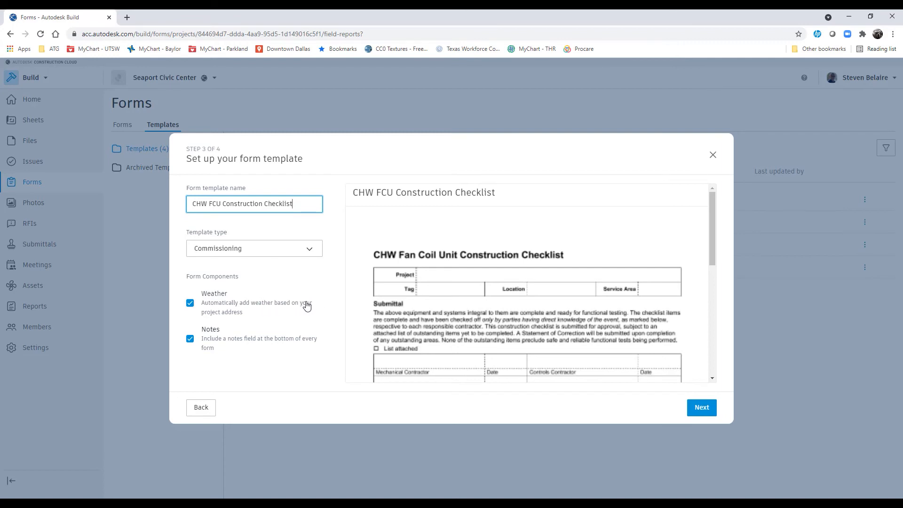
pyautogui.moveTo(238, 350)
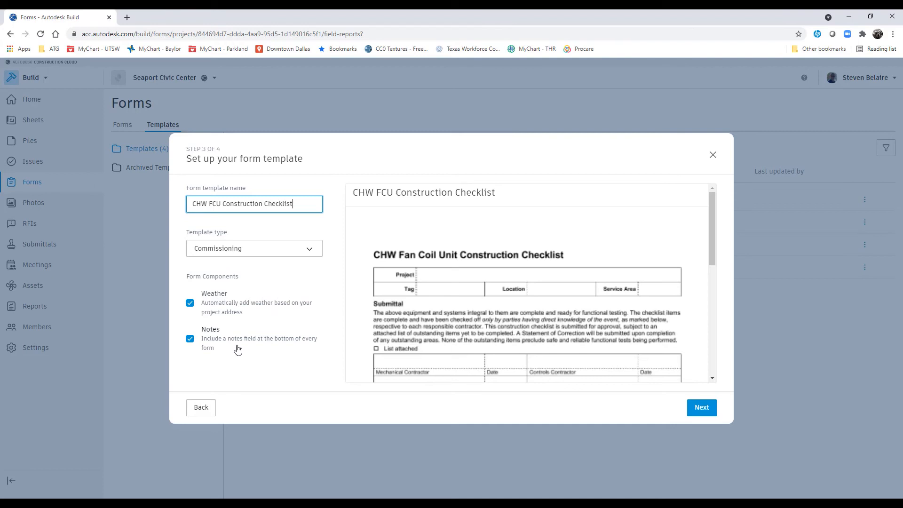
pyautogui.moveTo(219, 353)
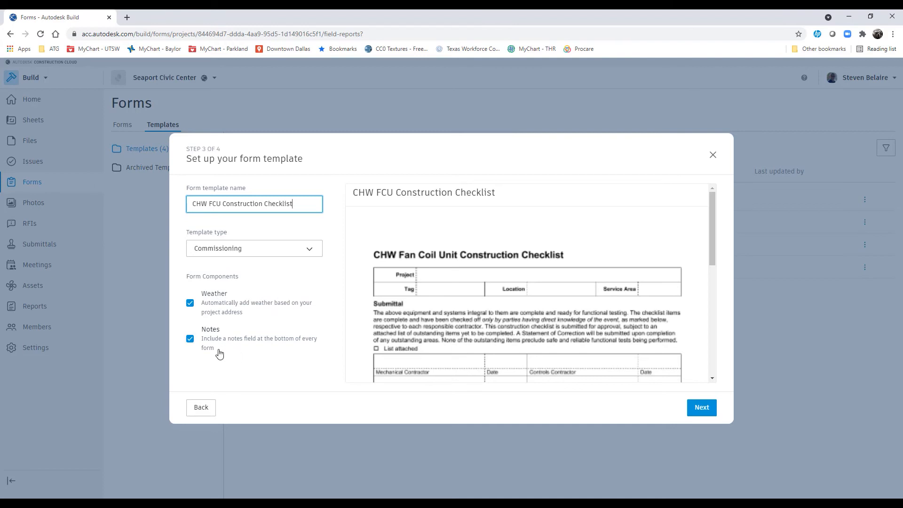
pyautogui.moveTo(294, 344)
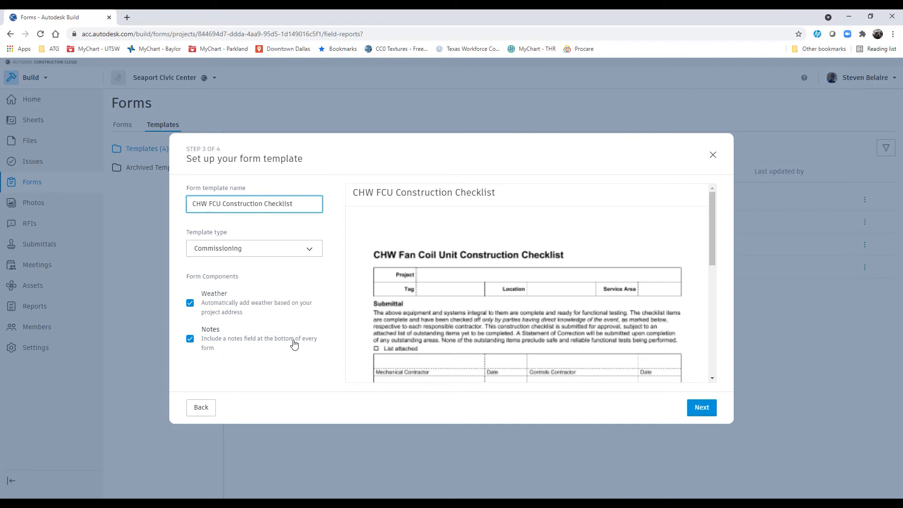
pyautogui.moveTo(701, 408)
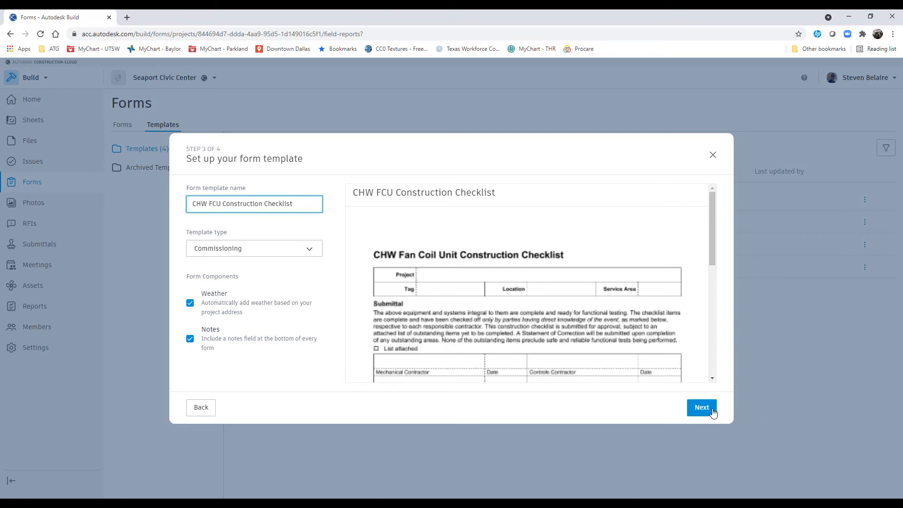
# Create the template with a single-contributor workflow, default contributors and reviewers
pyautogui.click(701, 407)
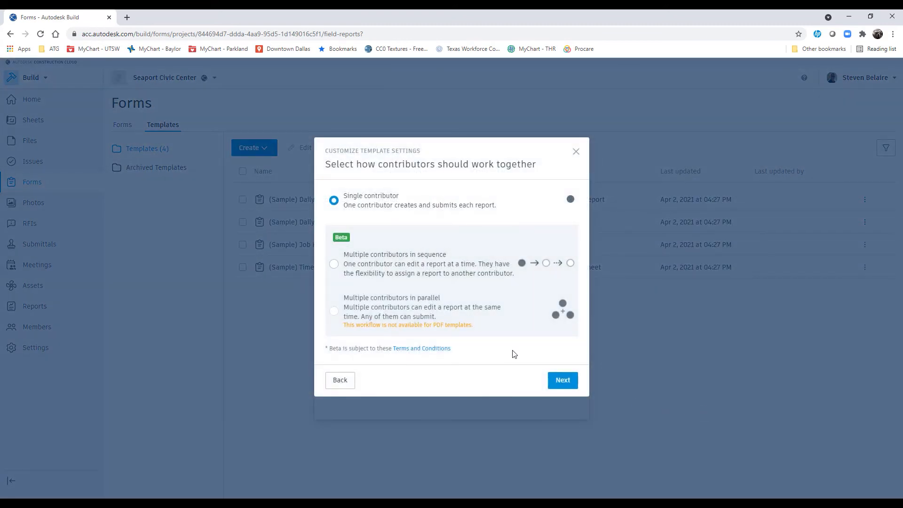
pyautogui.moveTo(473, 191)
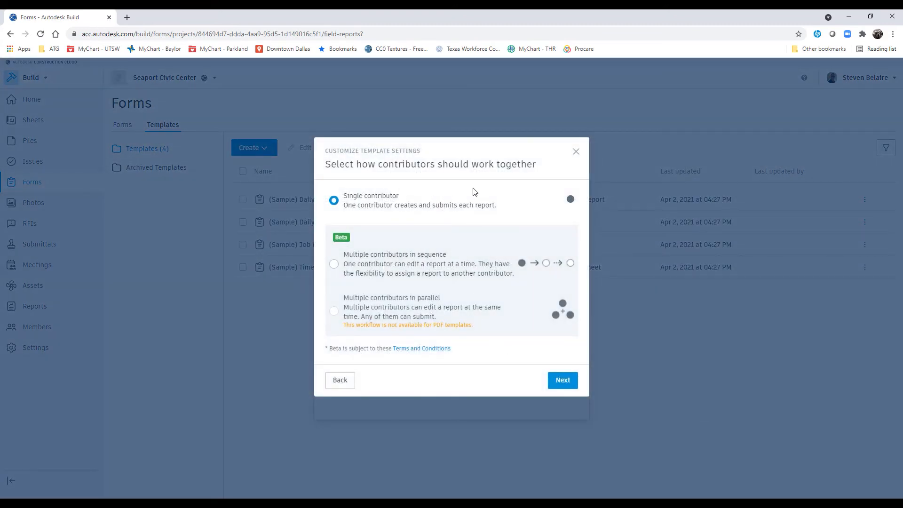
pyautogui.moveTo(378, 198)
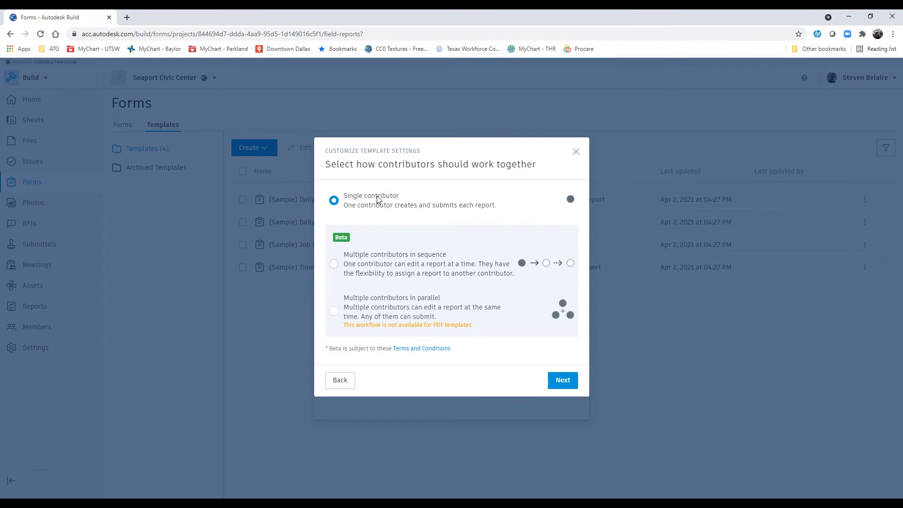
pyautogui.moveTo(551, 205)
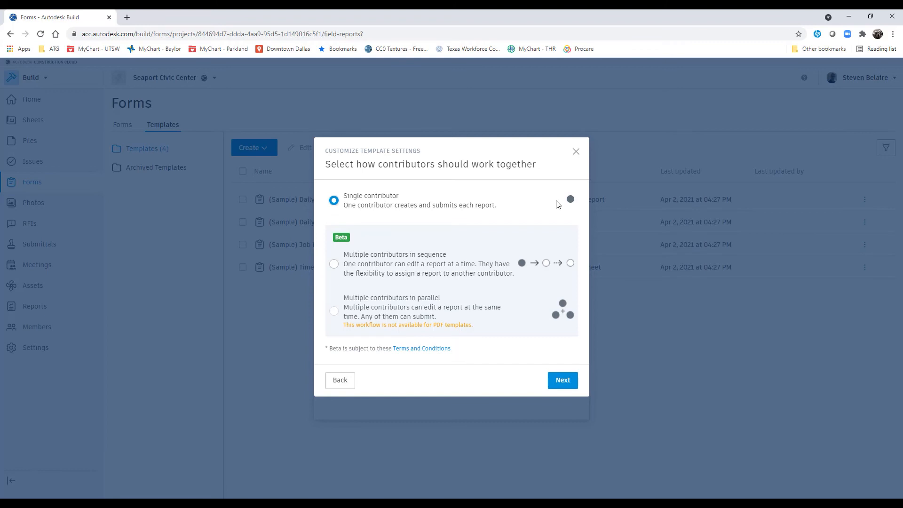
pyautogui.moveTo(510, 211)
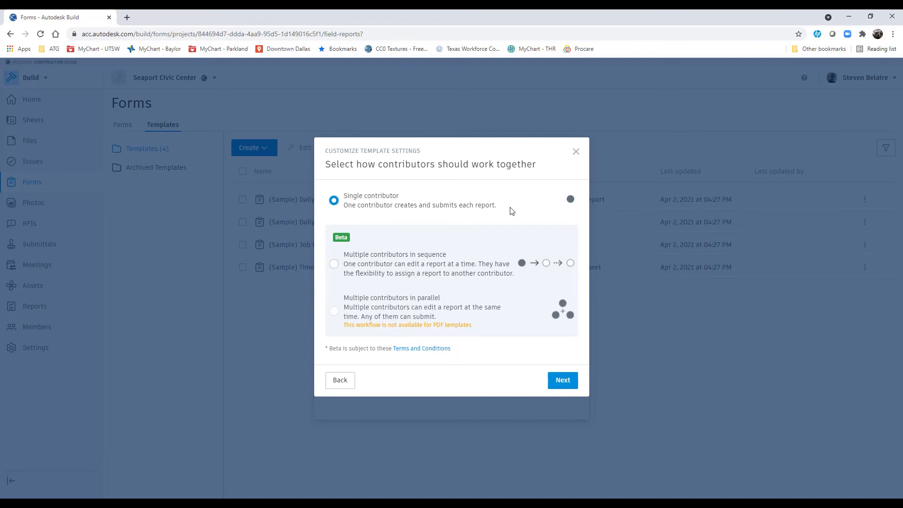
pyautogui.moveTo(531, 217)
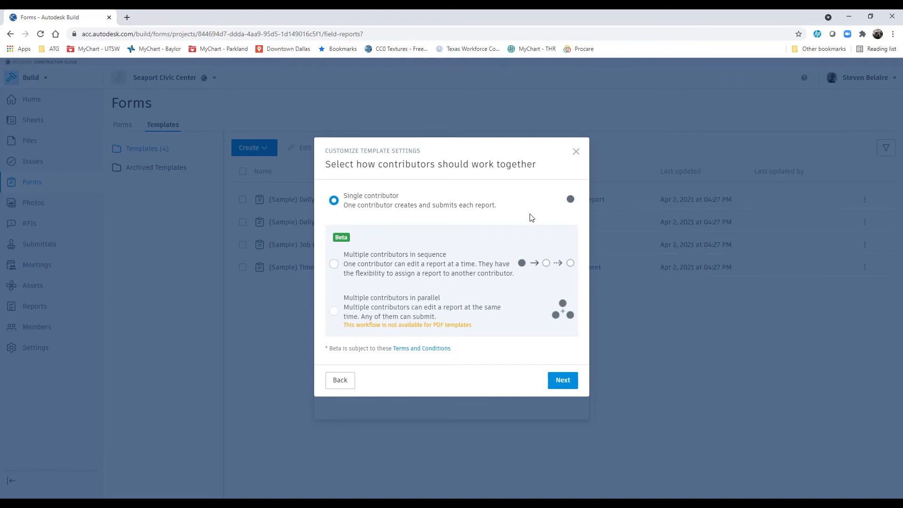
pyautogui.click(561, 380)
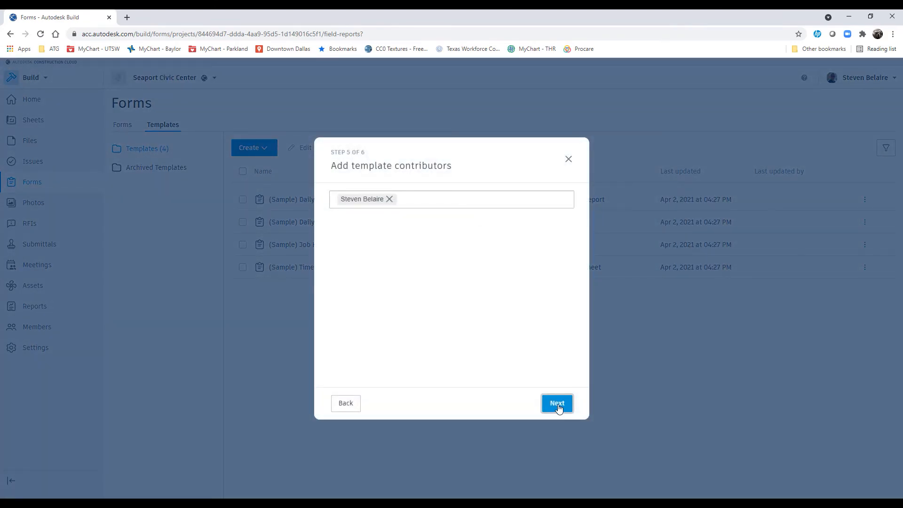
pyautogui.click(556, 403)
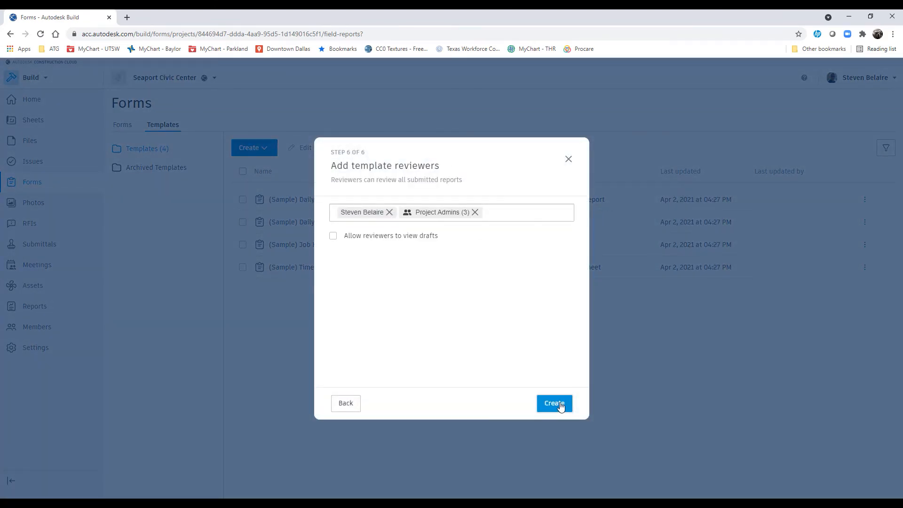
pyautogui.click(553, 404)
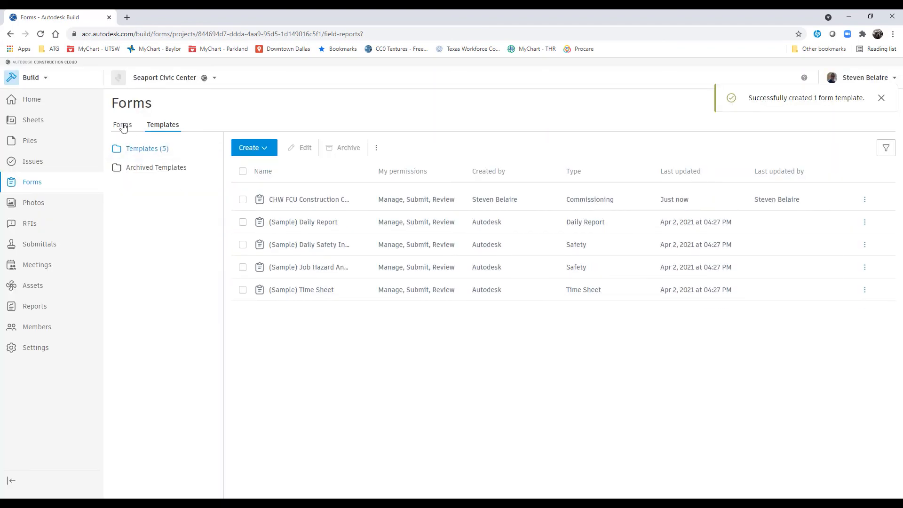
# Show the empty forms list for the CHW FCU Construction Checklist template
pyautogui.click(123, 125)
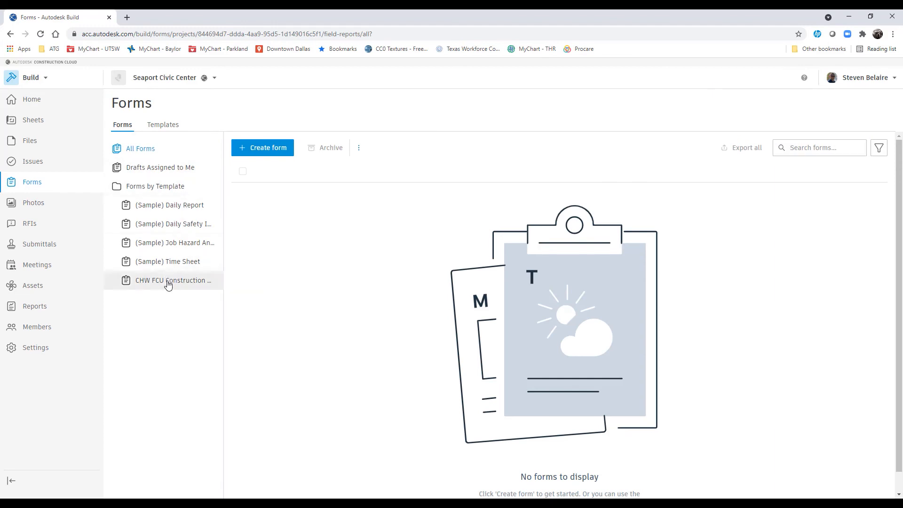
pyautogui.click(170, 280)
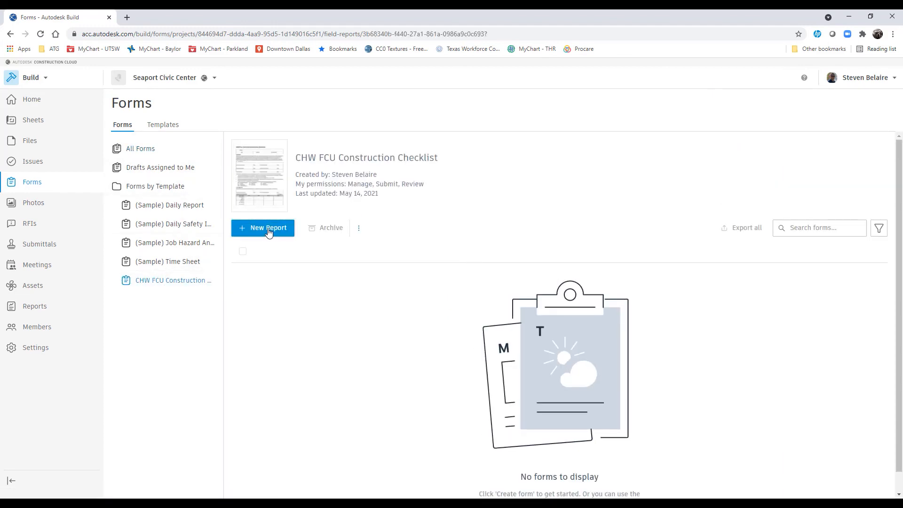
# Start a new report, enter Steven in the Project field and tick Valves under Components Included
pyautogui.click(267, 228)
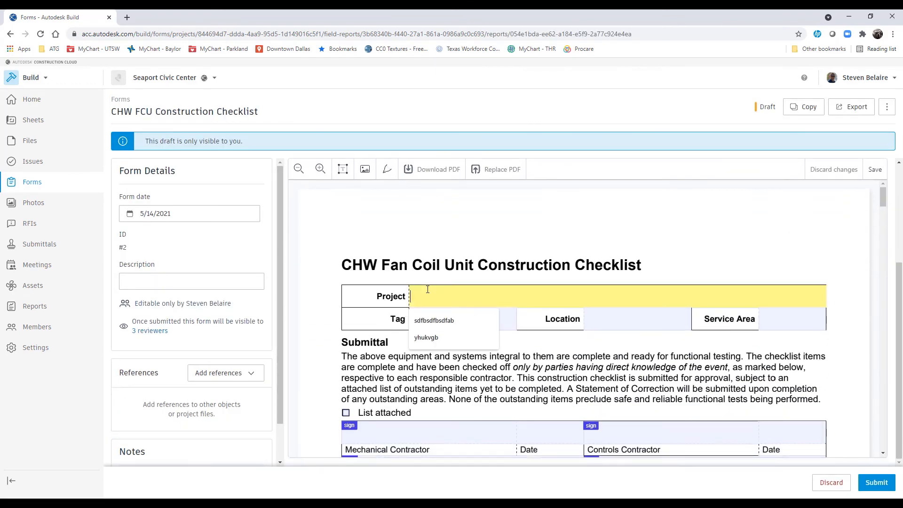
pyautogui.write('Steven')
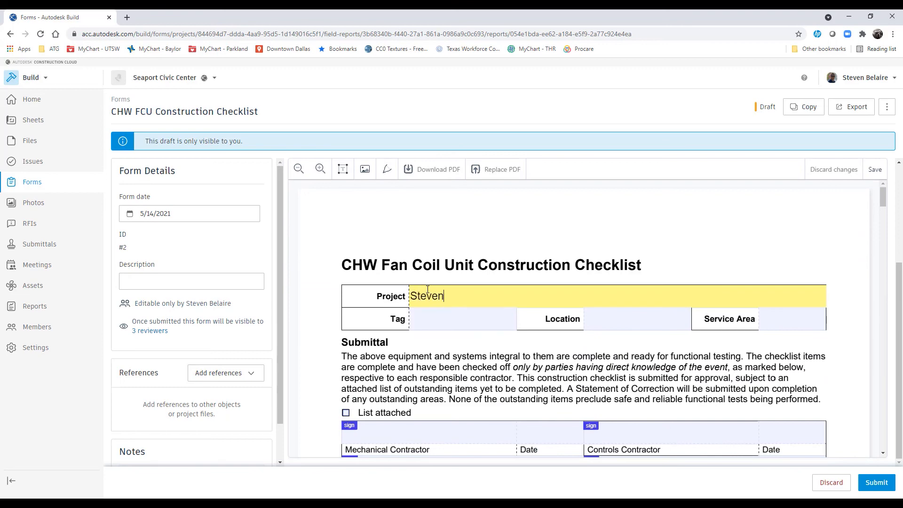
pyautogui.scroll(-3)
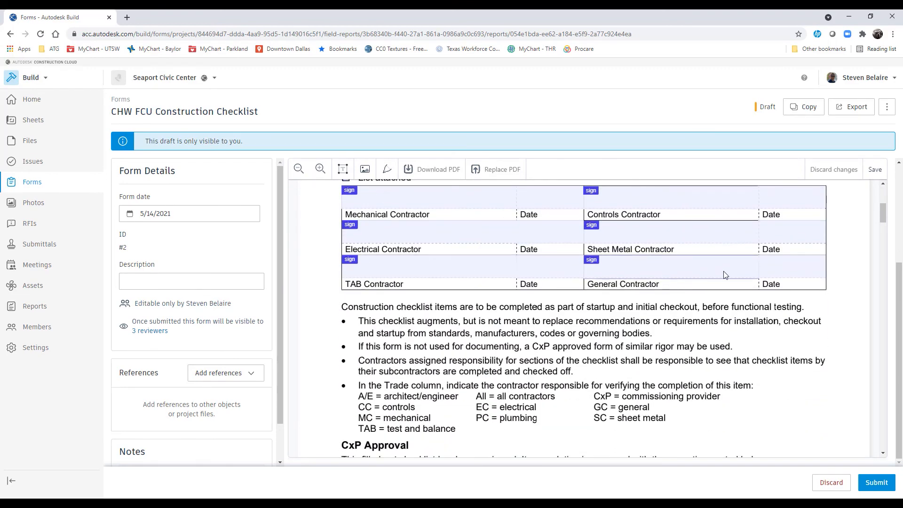
pyautogui.scroll(-3)
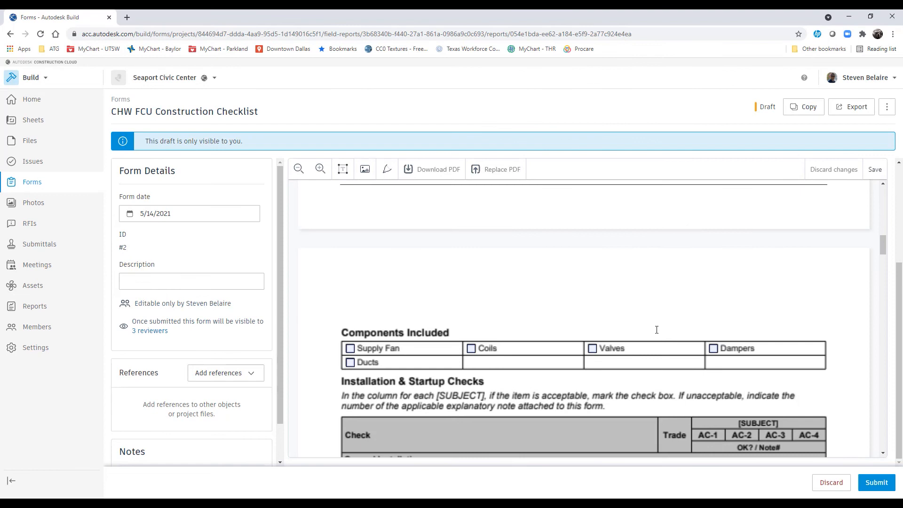
pyautogui.click(591, 342)
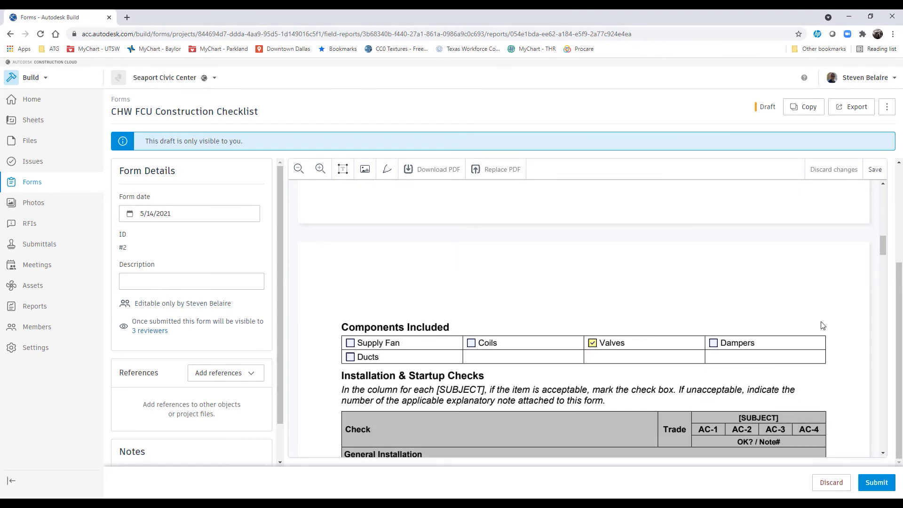
pyautogui.moveTo(859, 426)
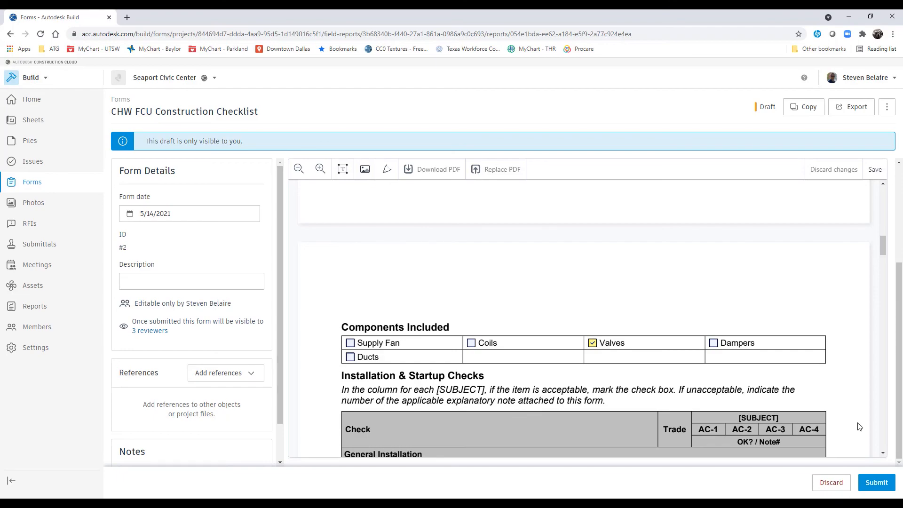